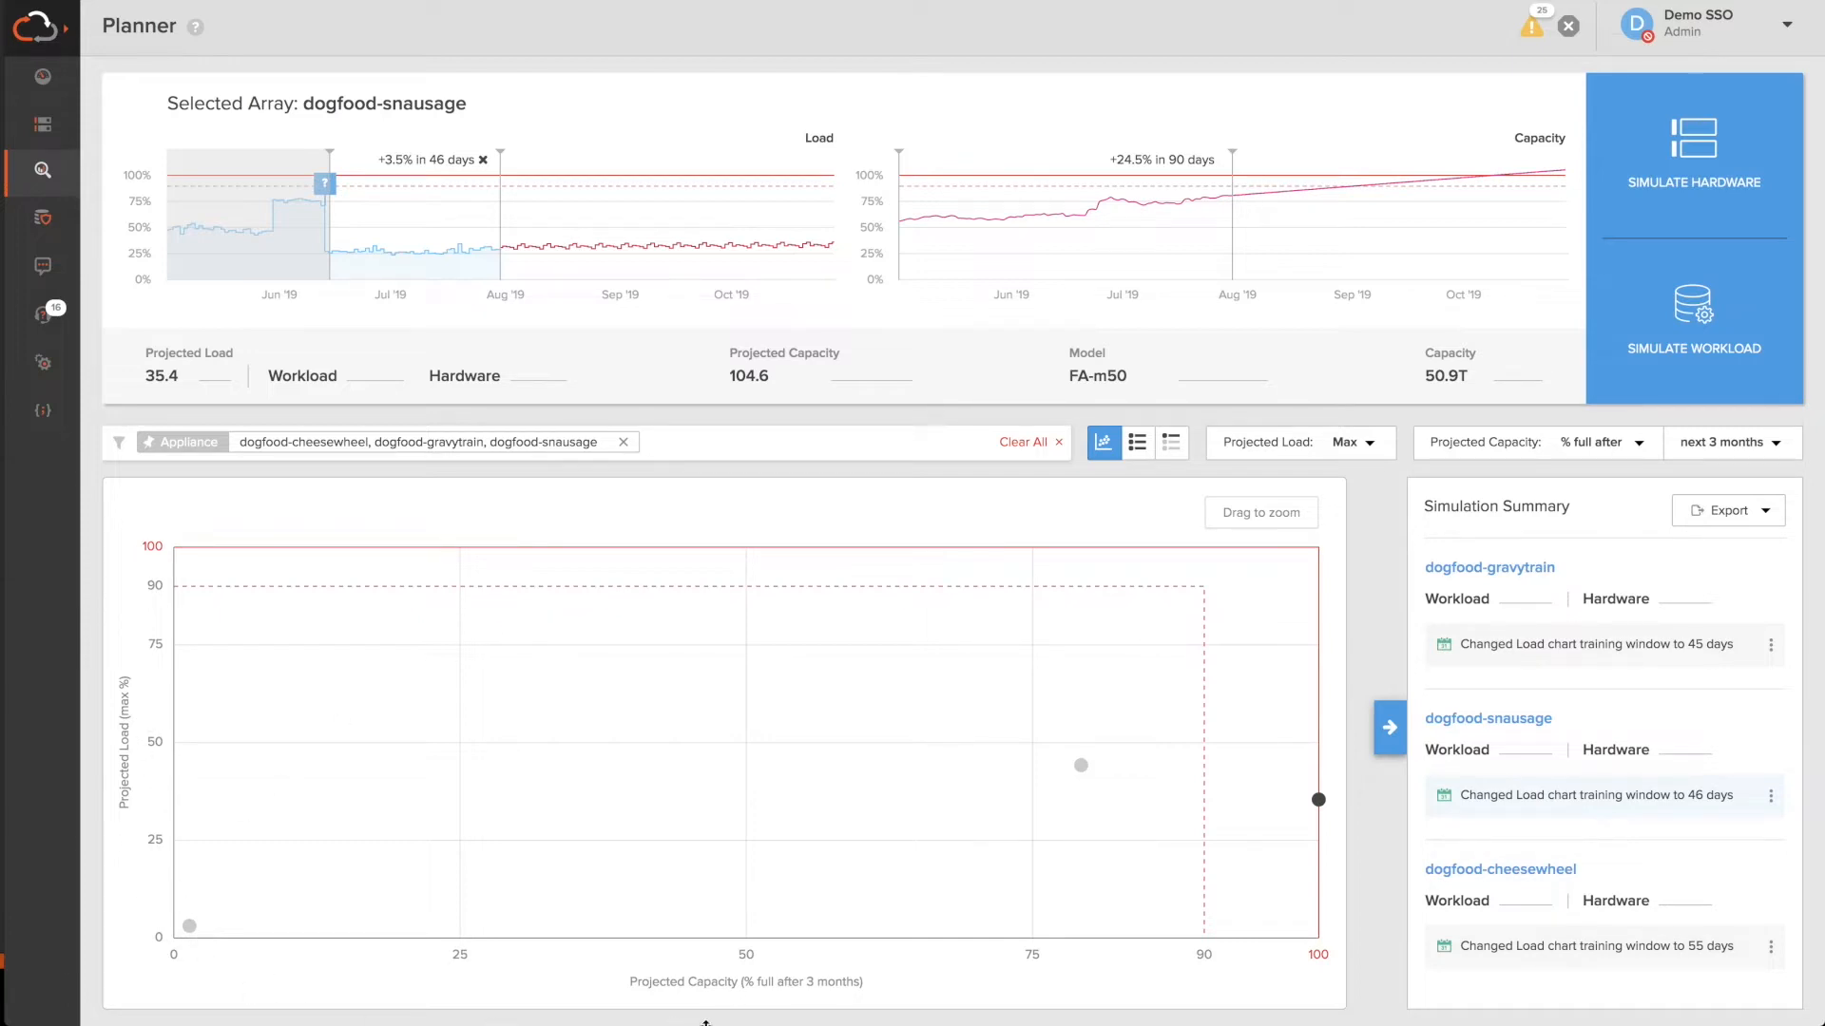
pyautogui.moveTo(1754, 464)
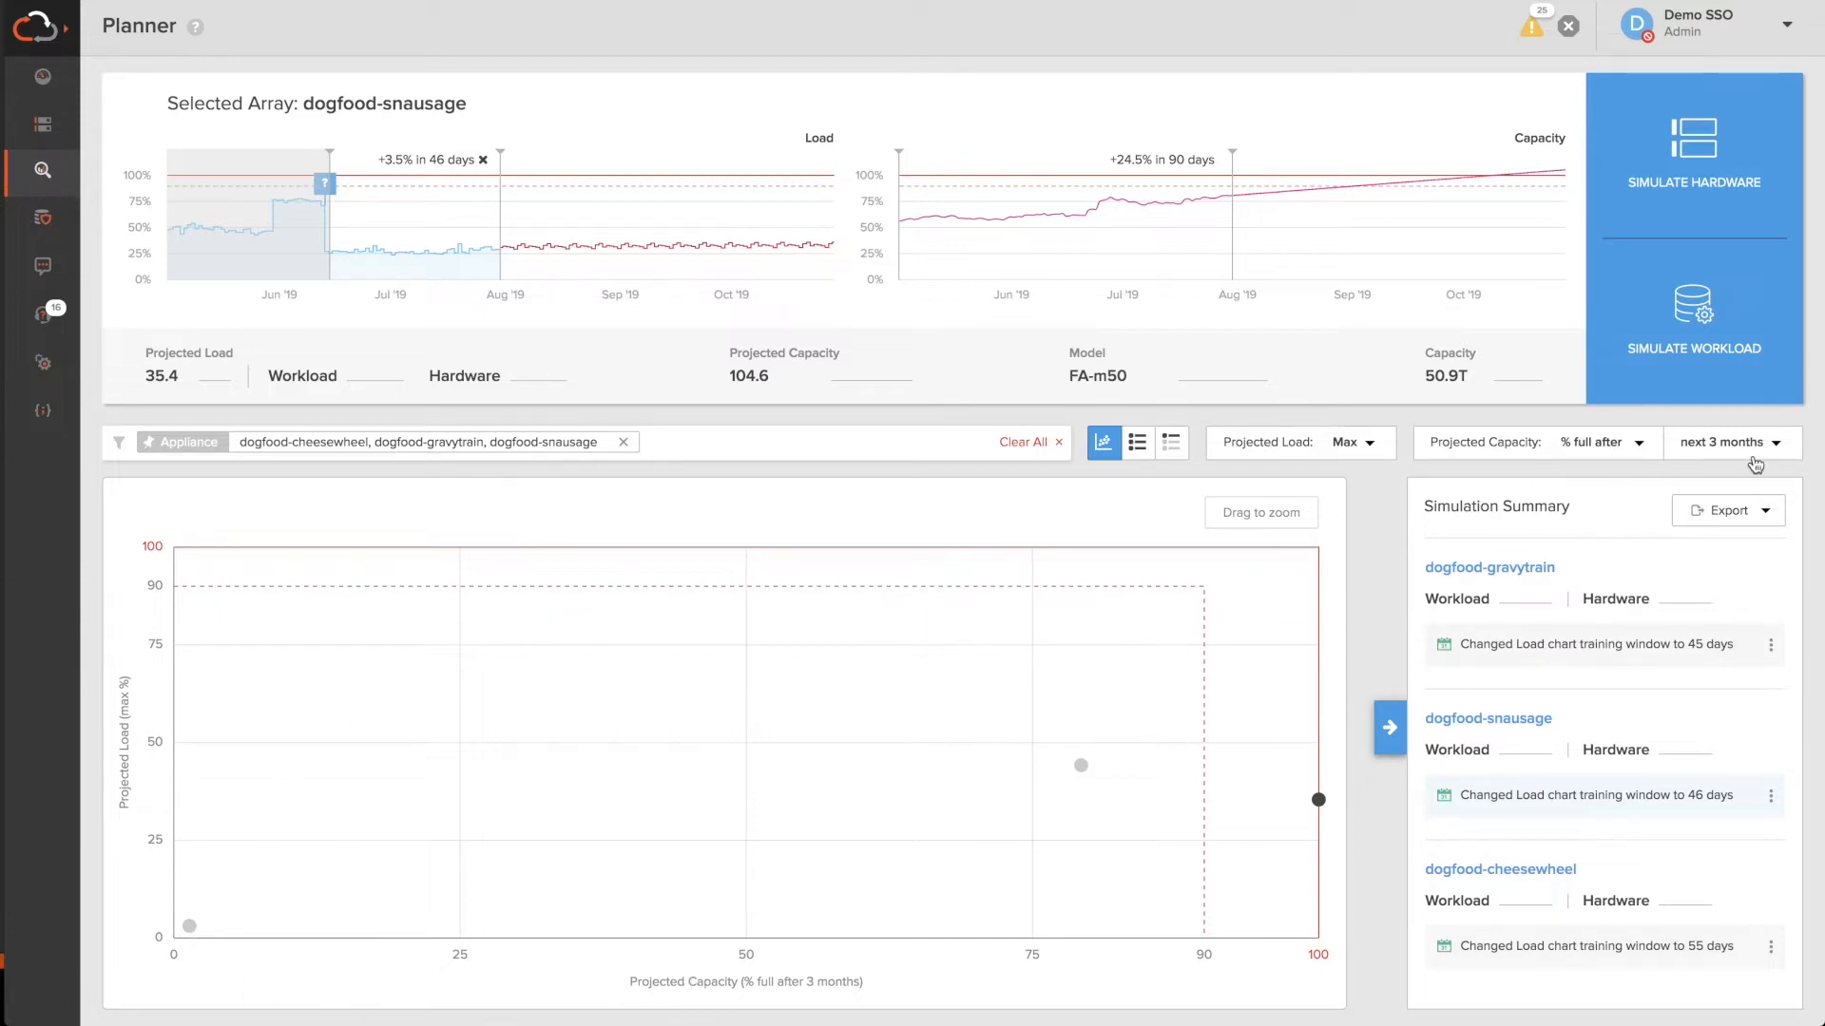
# - Sort dogfood-snausage's volumes by estimated space and select jenkins1 for simulation
pyautogui.click(1730, 442)
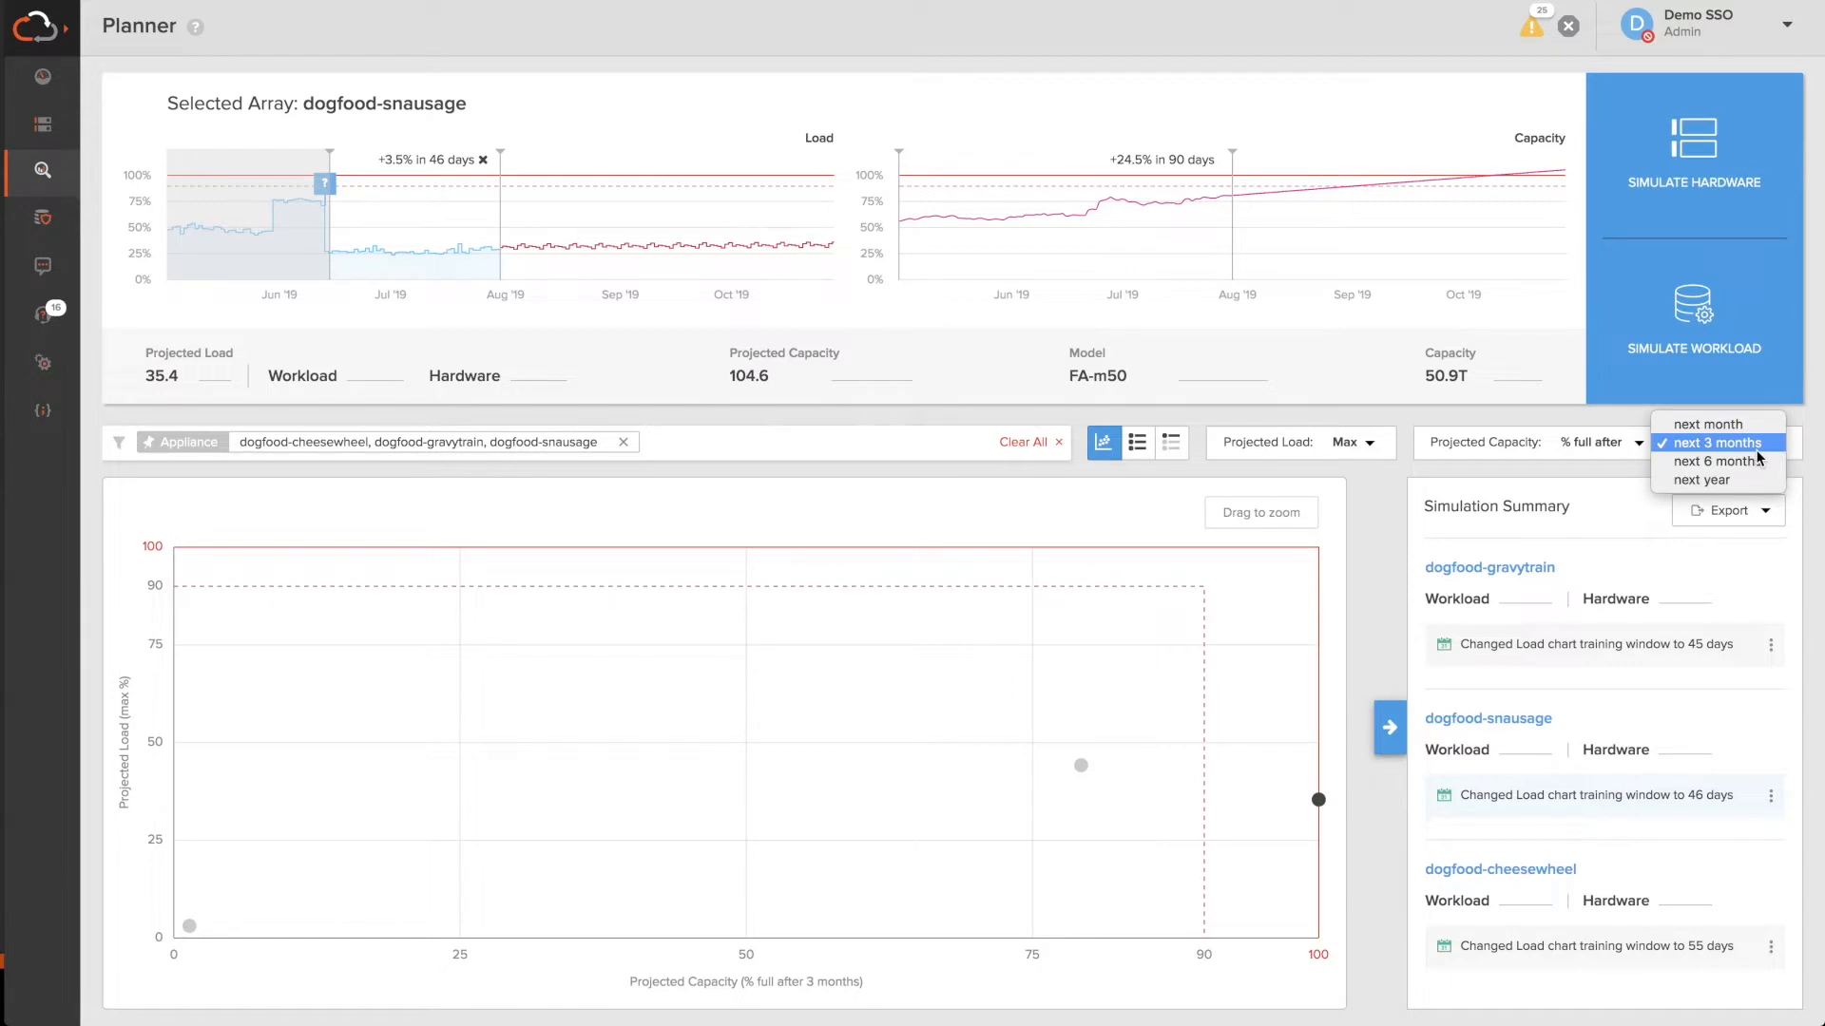
pyautogui.moveTo(1338, 642)
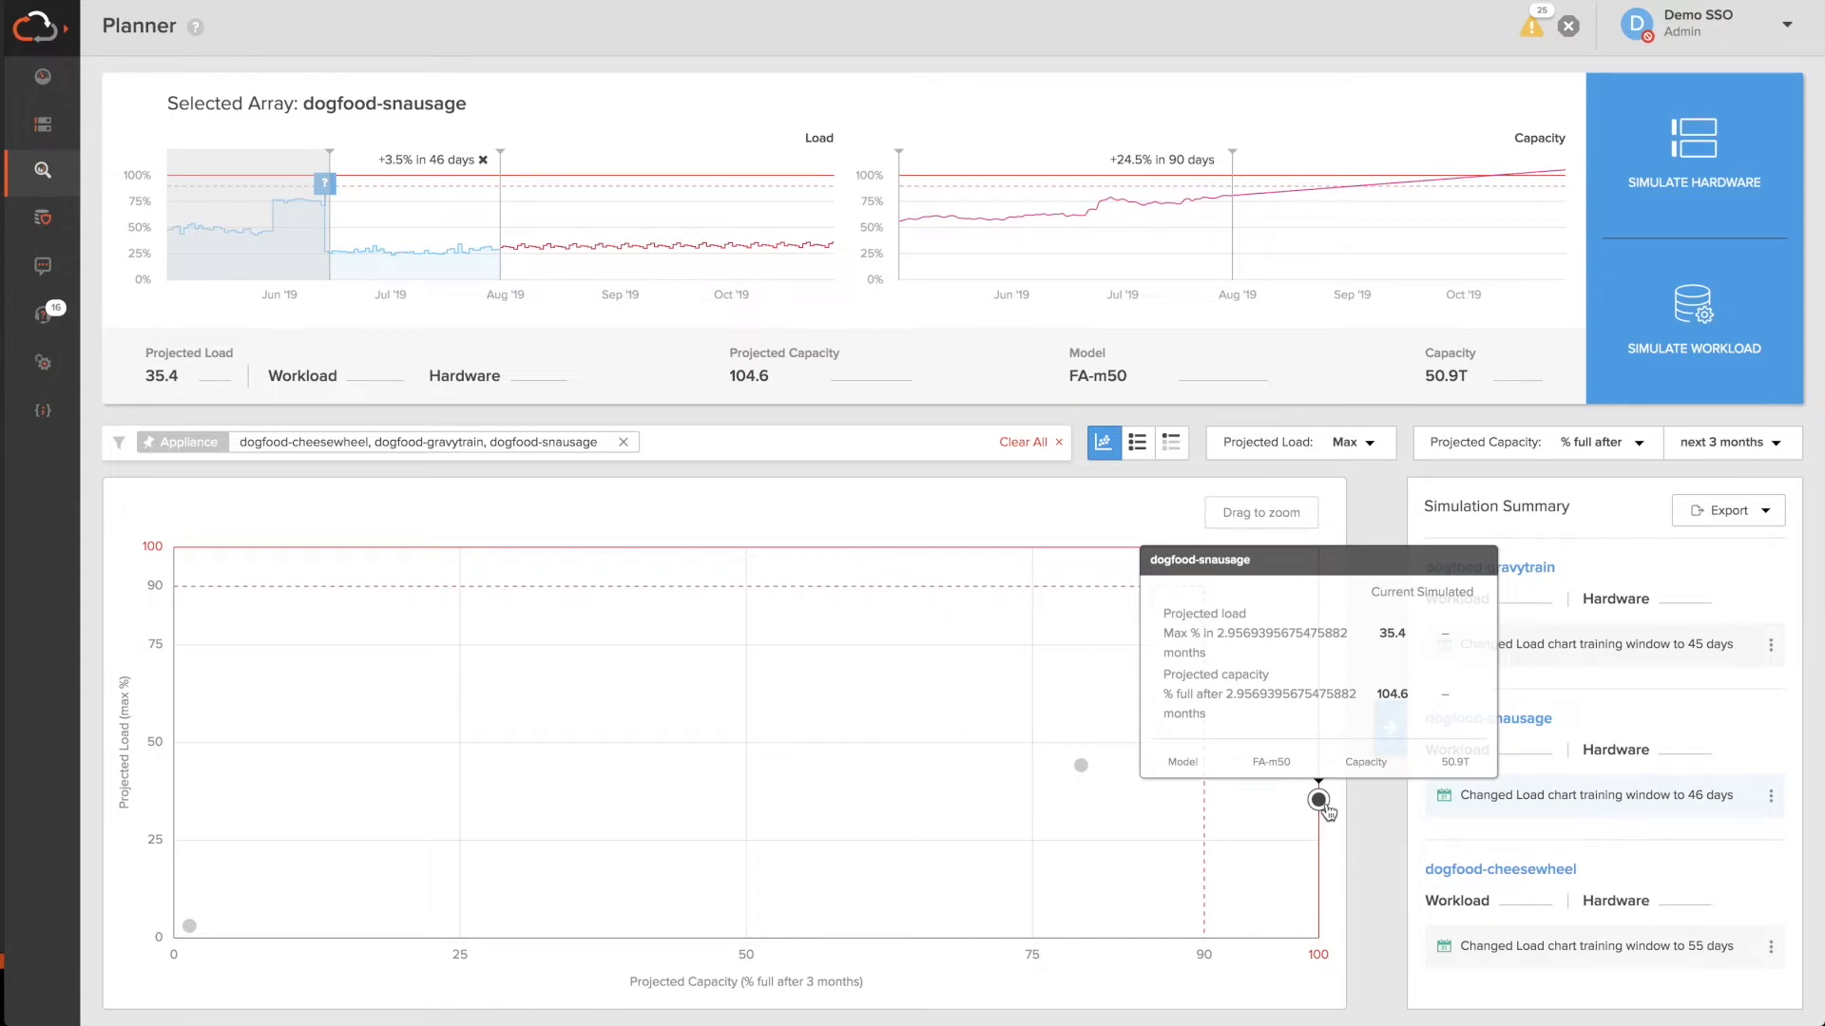
pyautogui.moveTo(1325, 812)
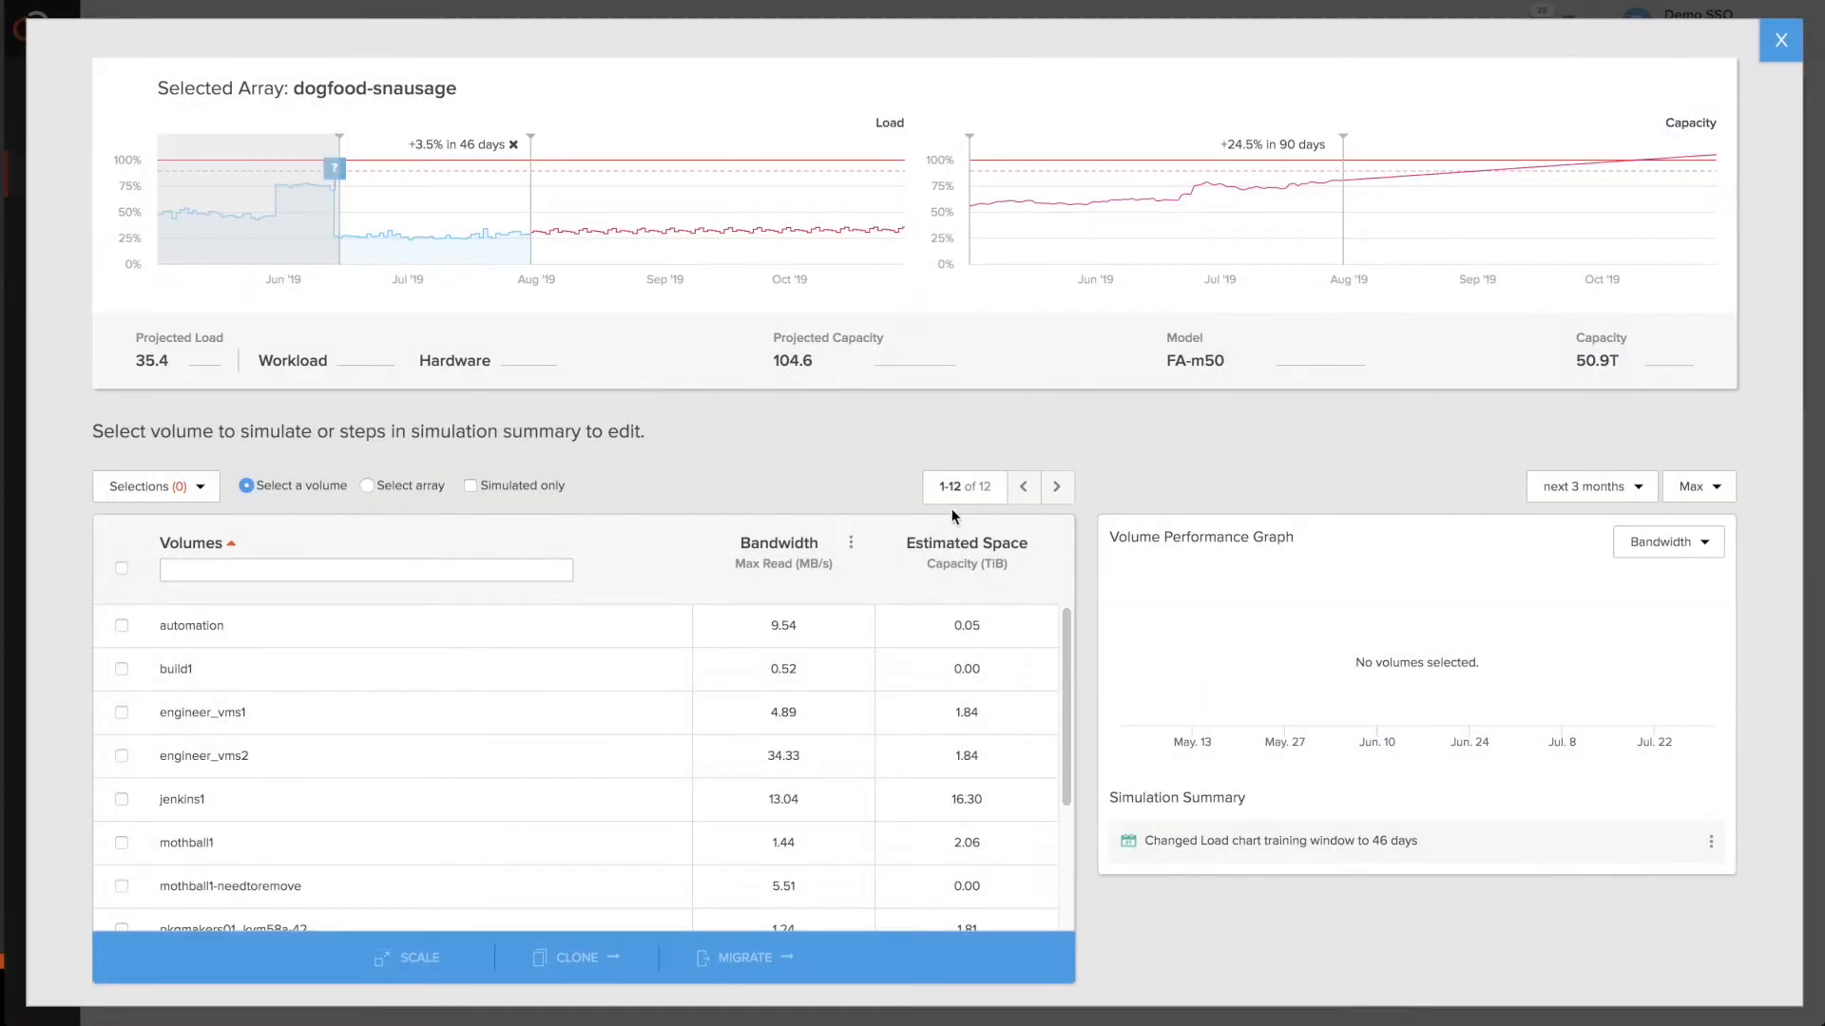
pyautogui.moveTo(757, 536)
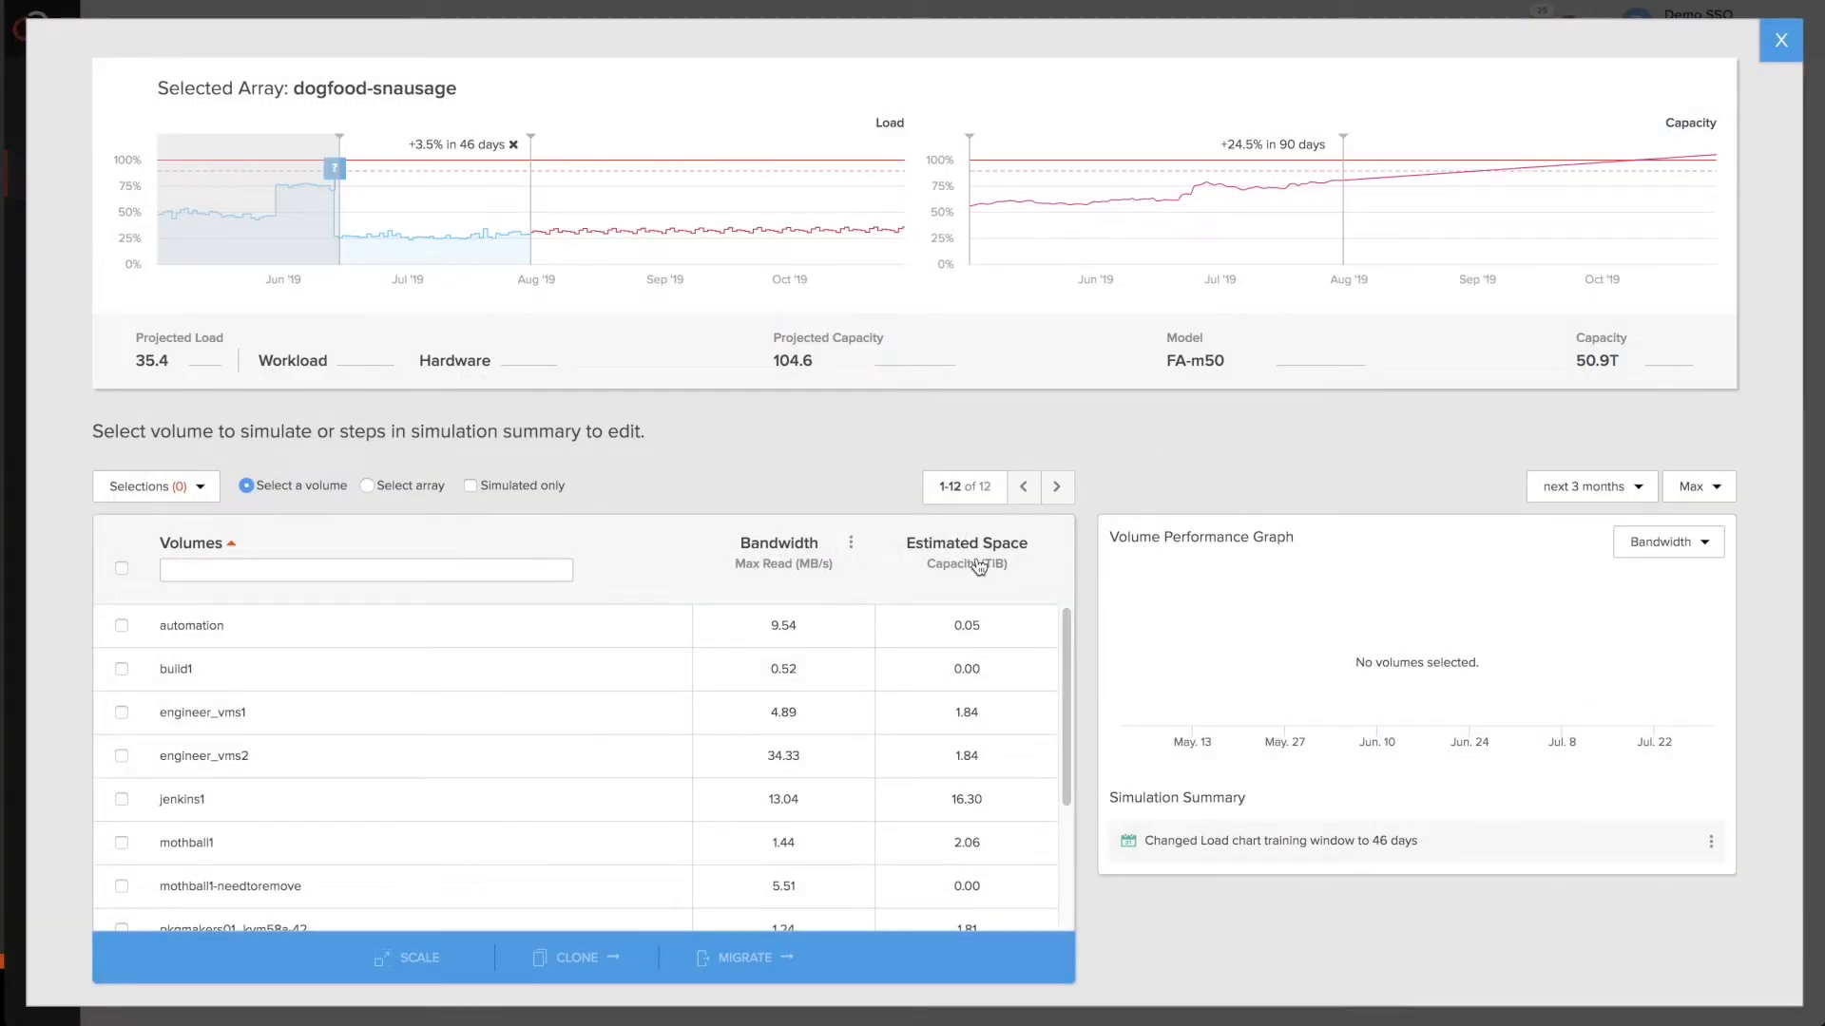
pyautogui.click(966, 564)
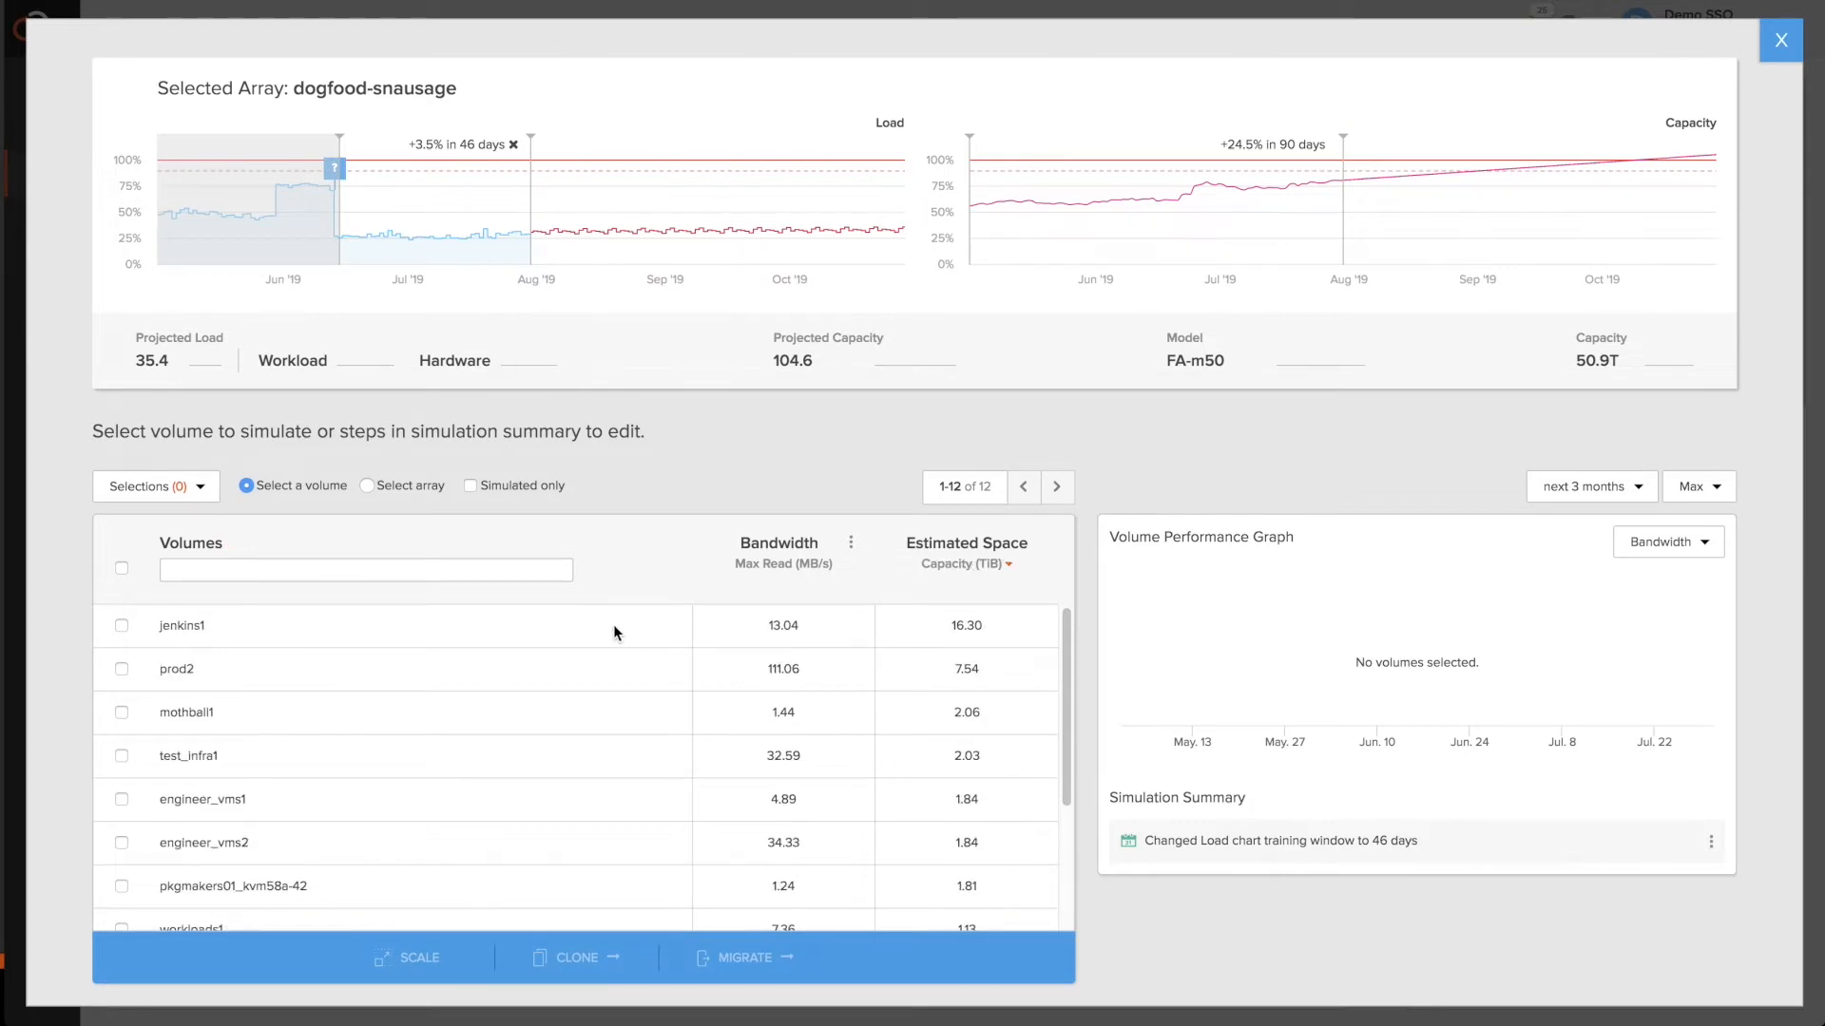
pyautogui.click(122, 625)
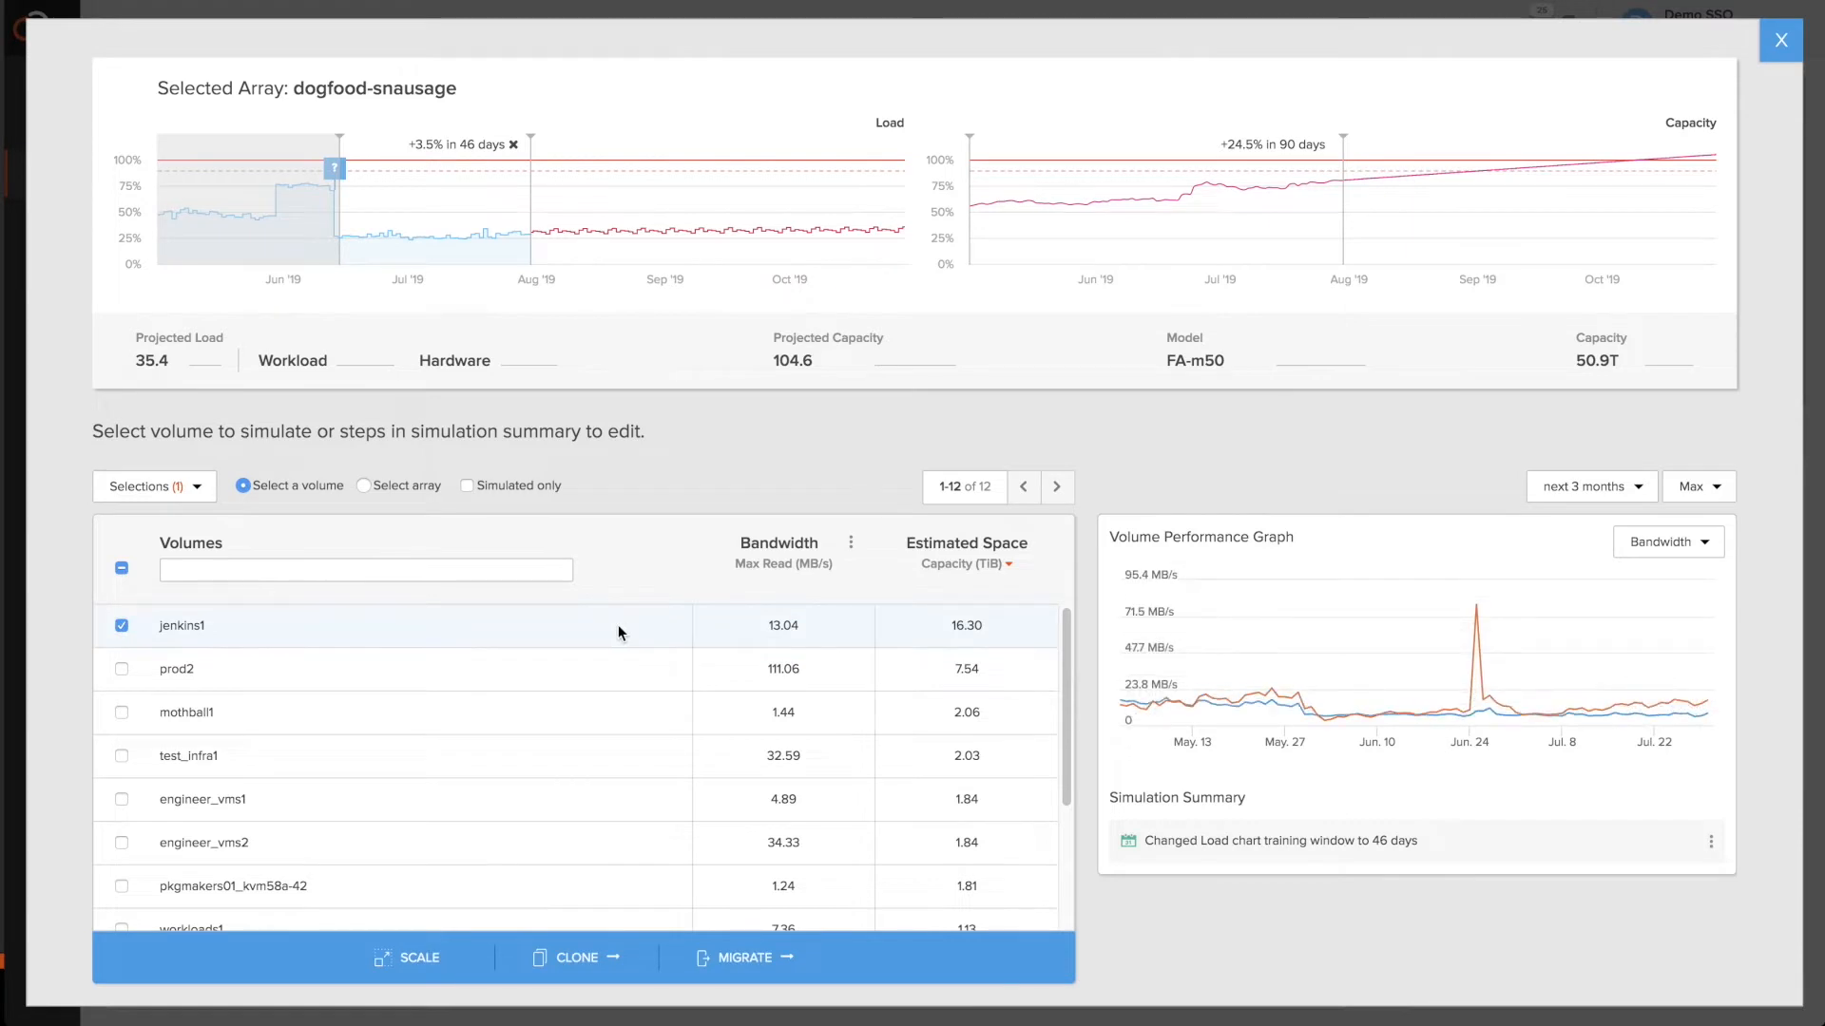
pyautogui.moveTo(747, 968)
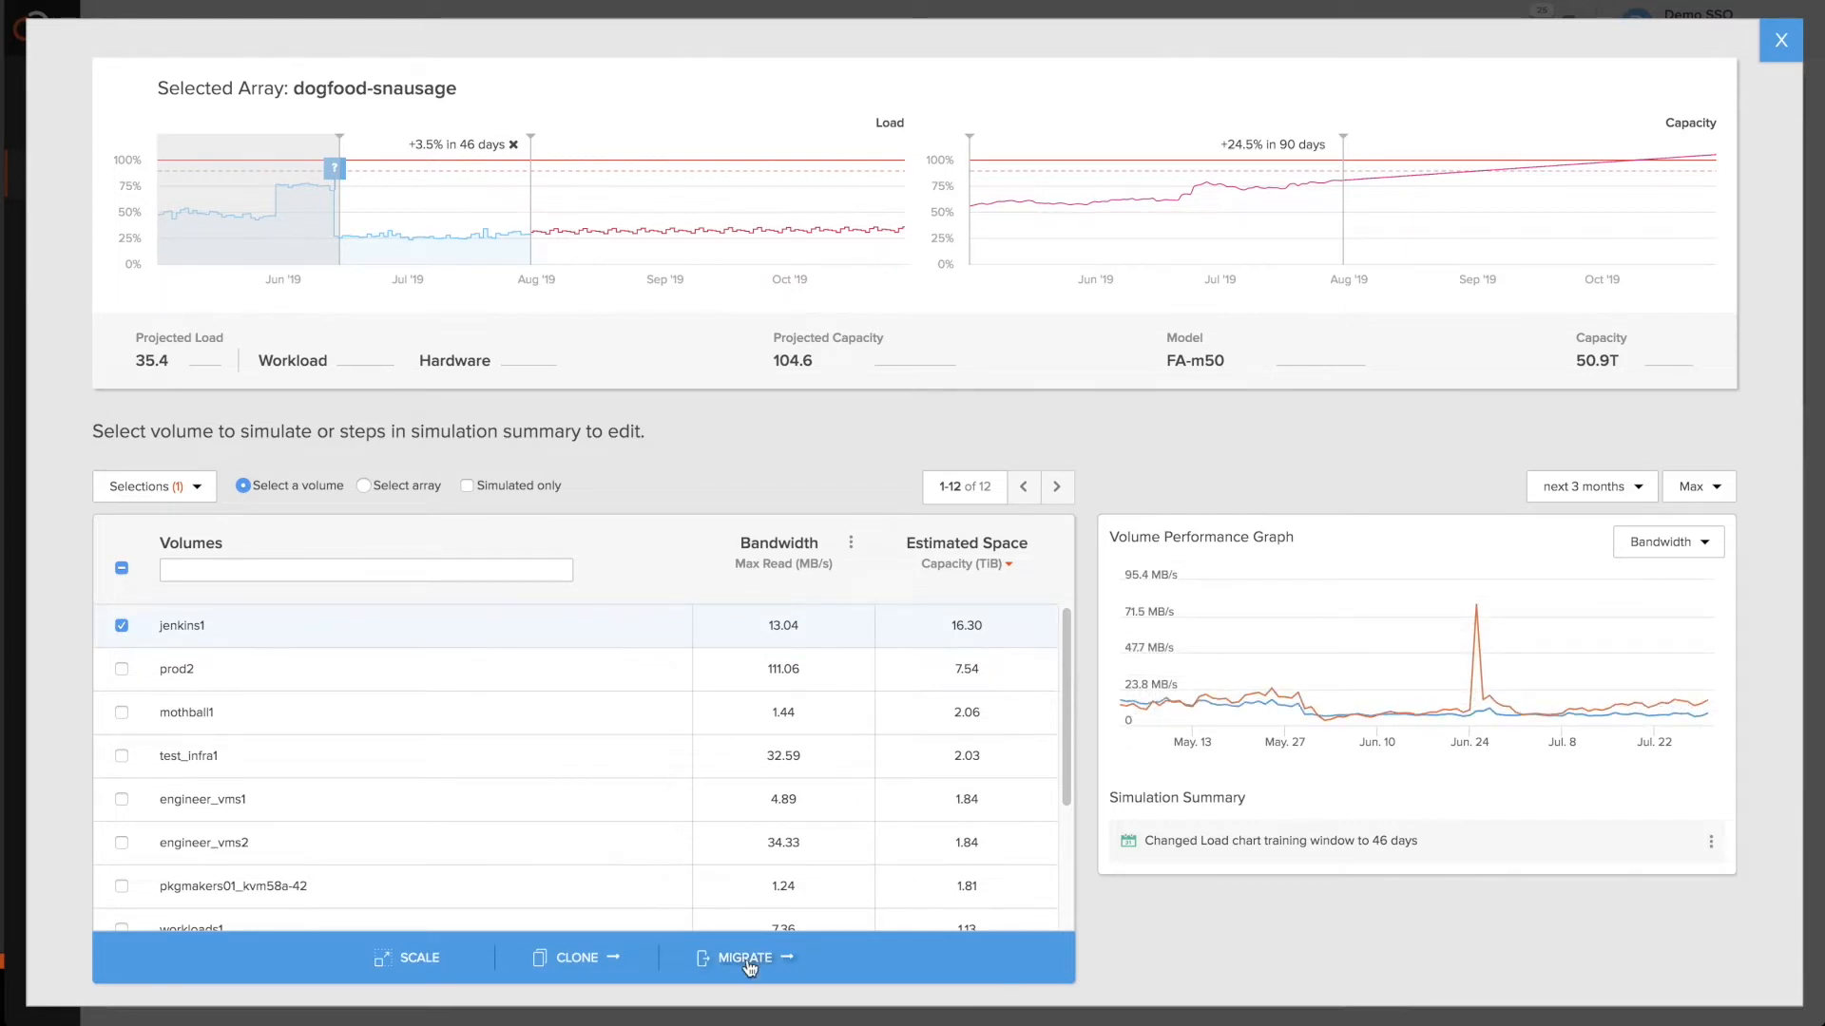
# - Migrate jenkins1 to dogfood-gravytrain, dropping projected load to 29.6 and capacity to 72.9
pyautogui.click(745, 958)
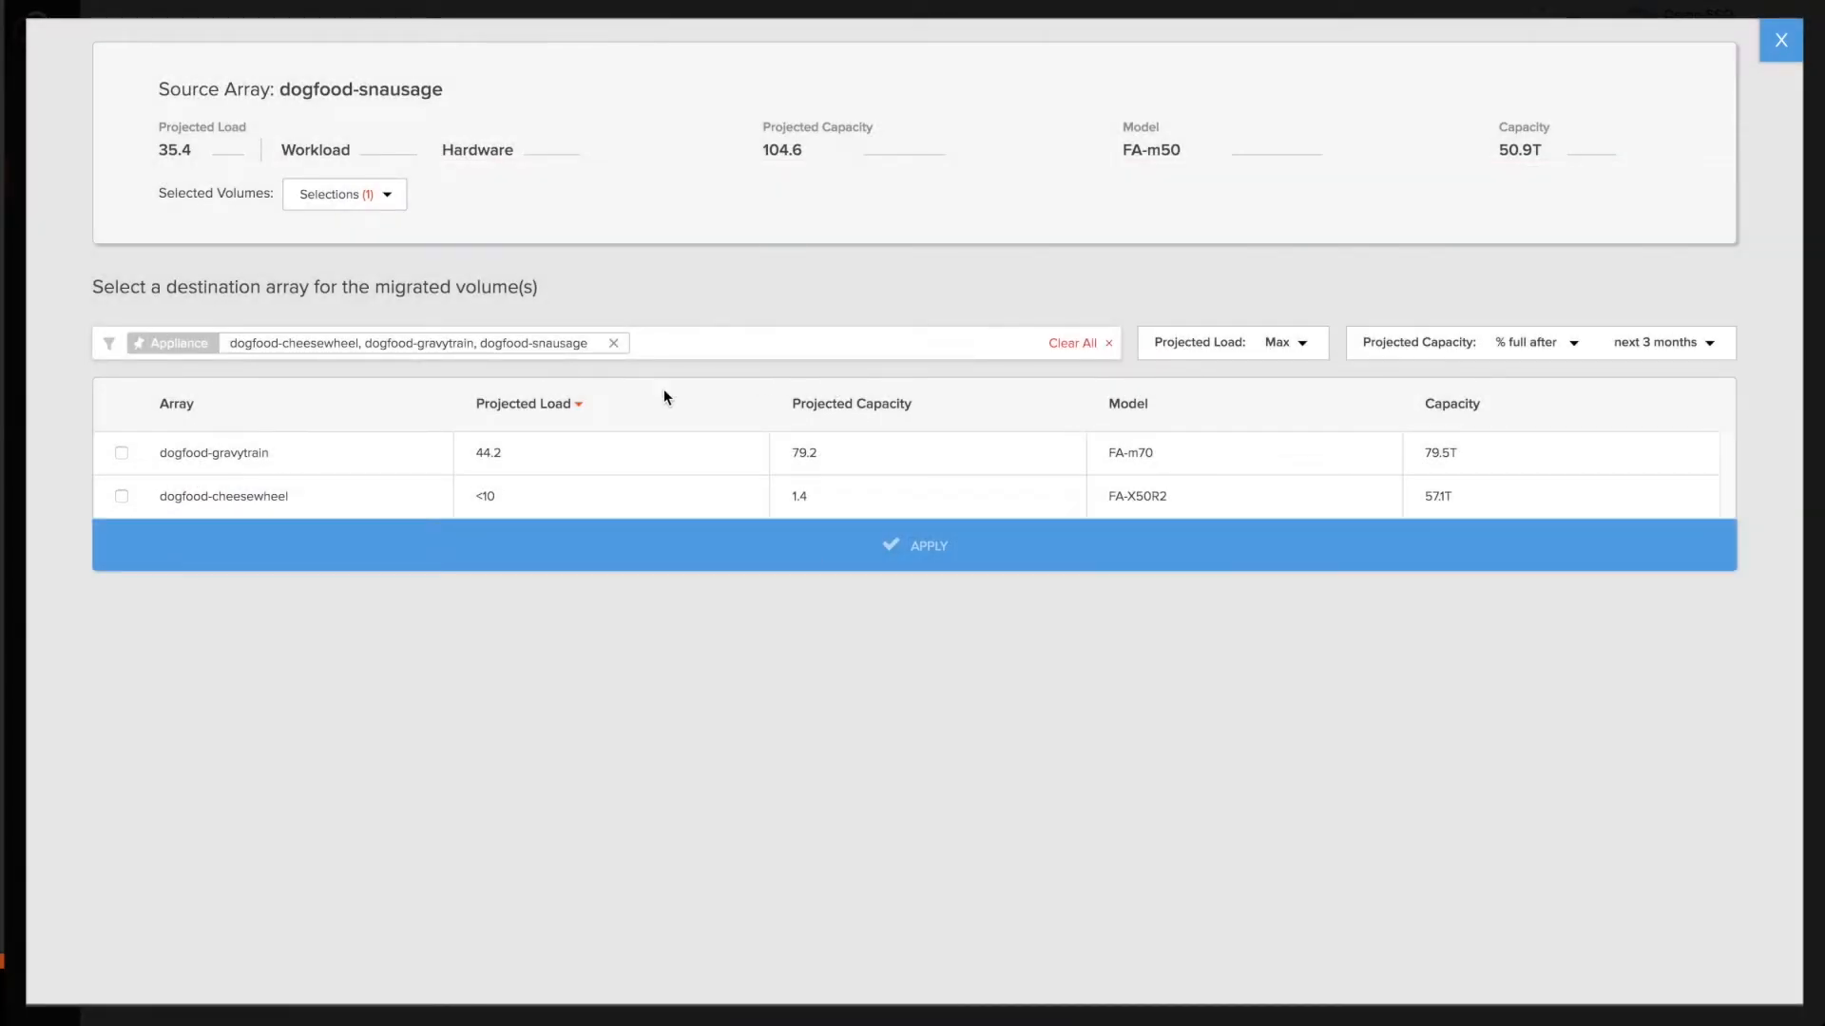
pyautogui.click(122, 455)
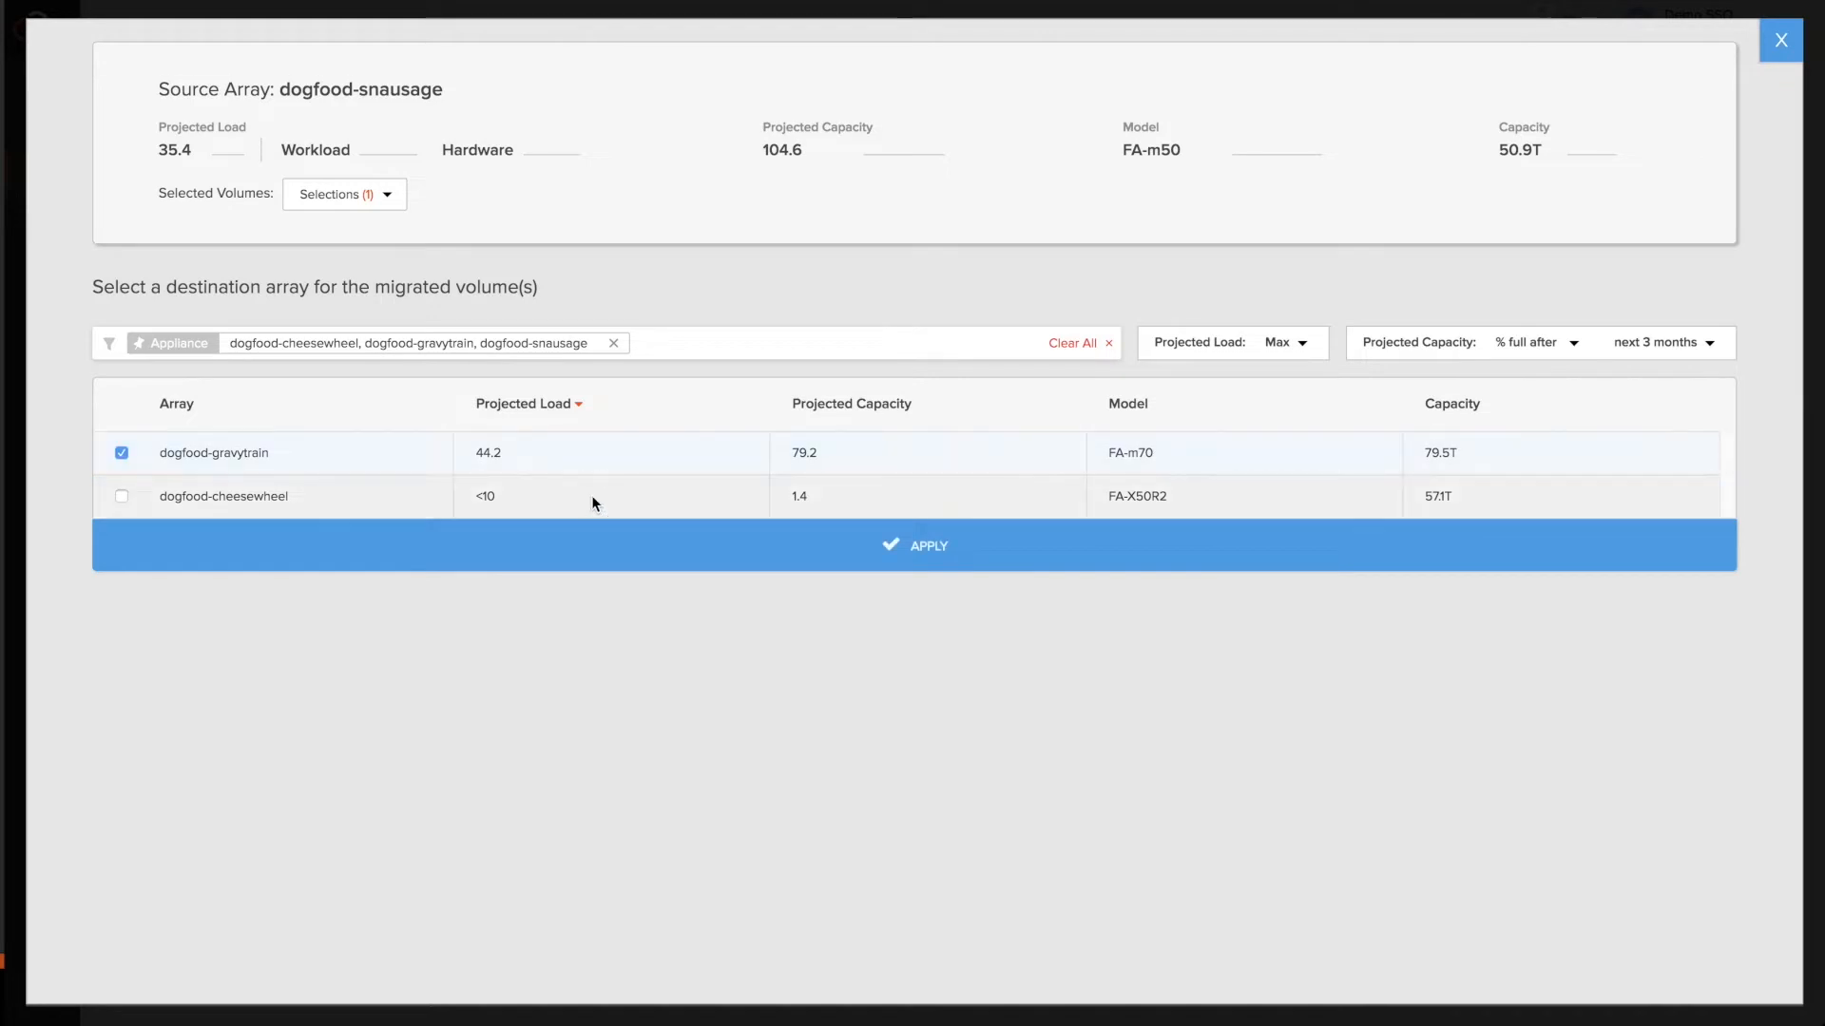
pyautogui.click(122, 496)
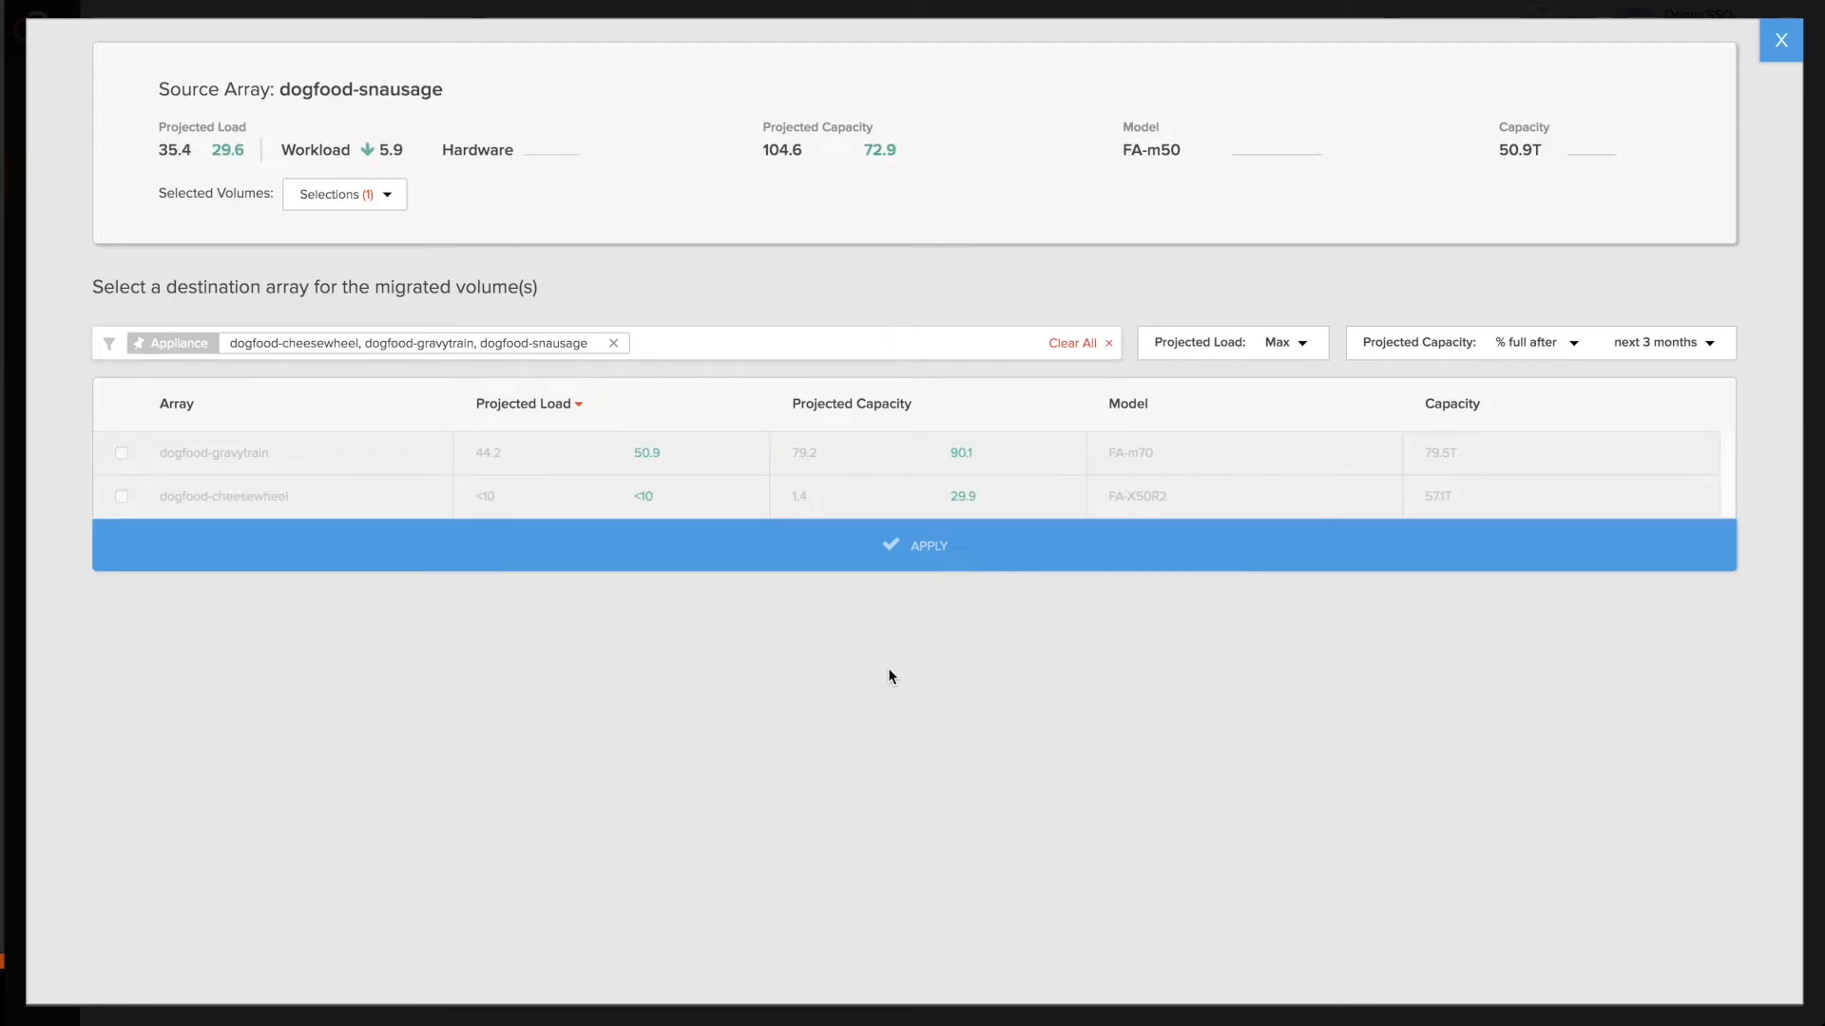
pyautogui.moveTo(373, 158)
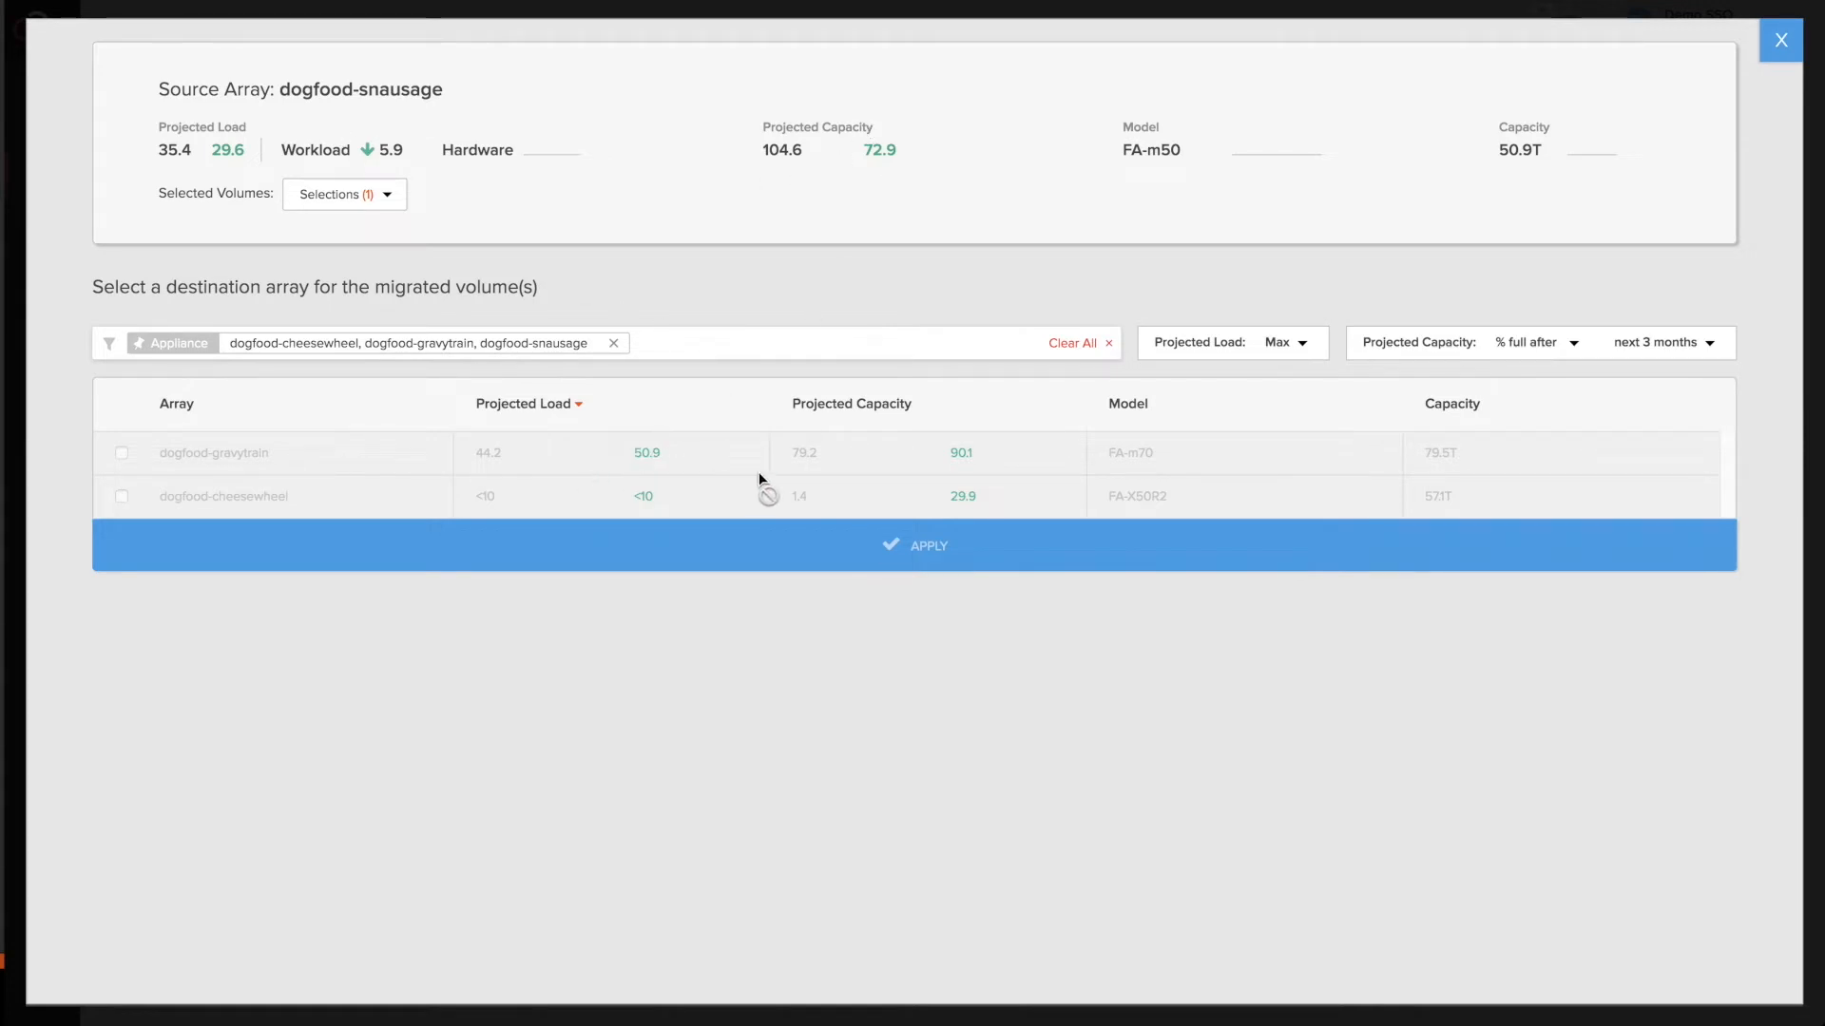
pyautogui.moveTo(710, 516)
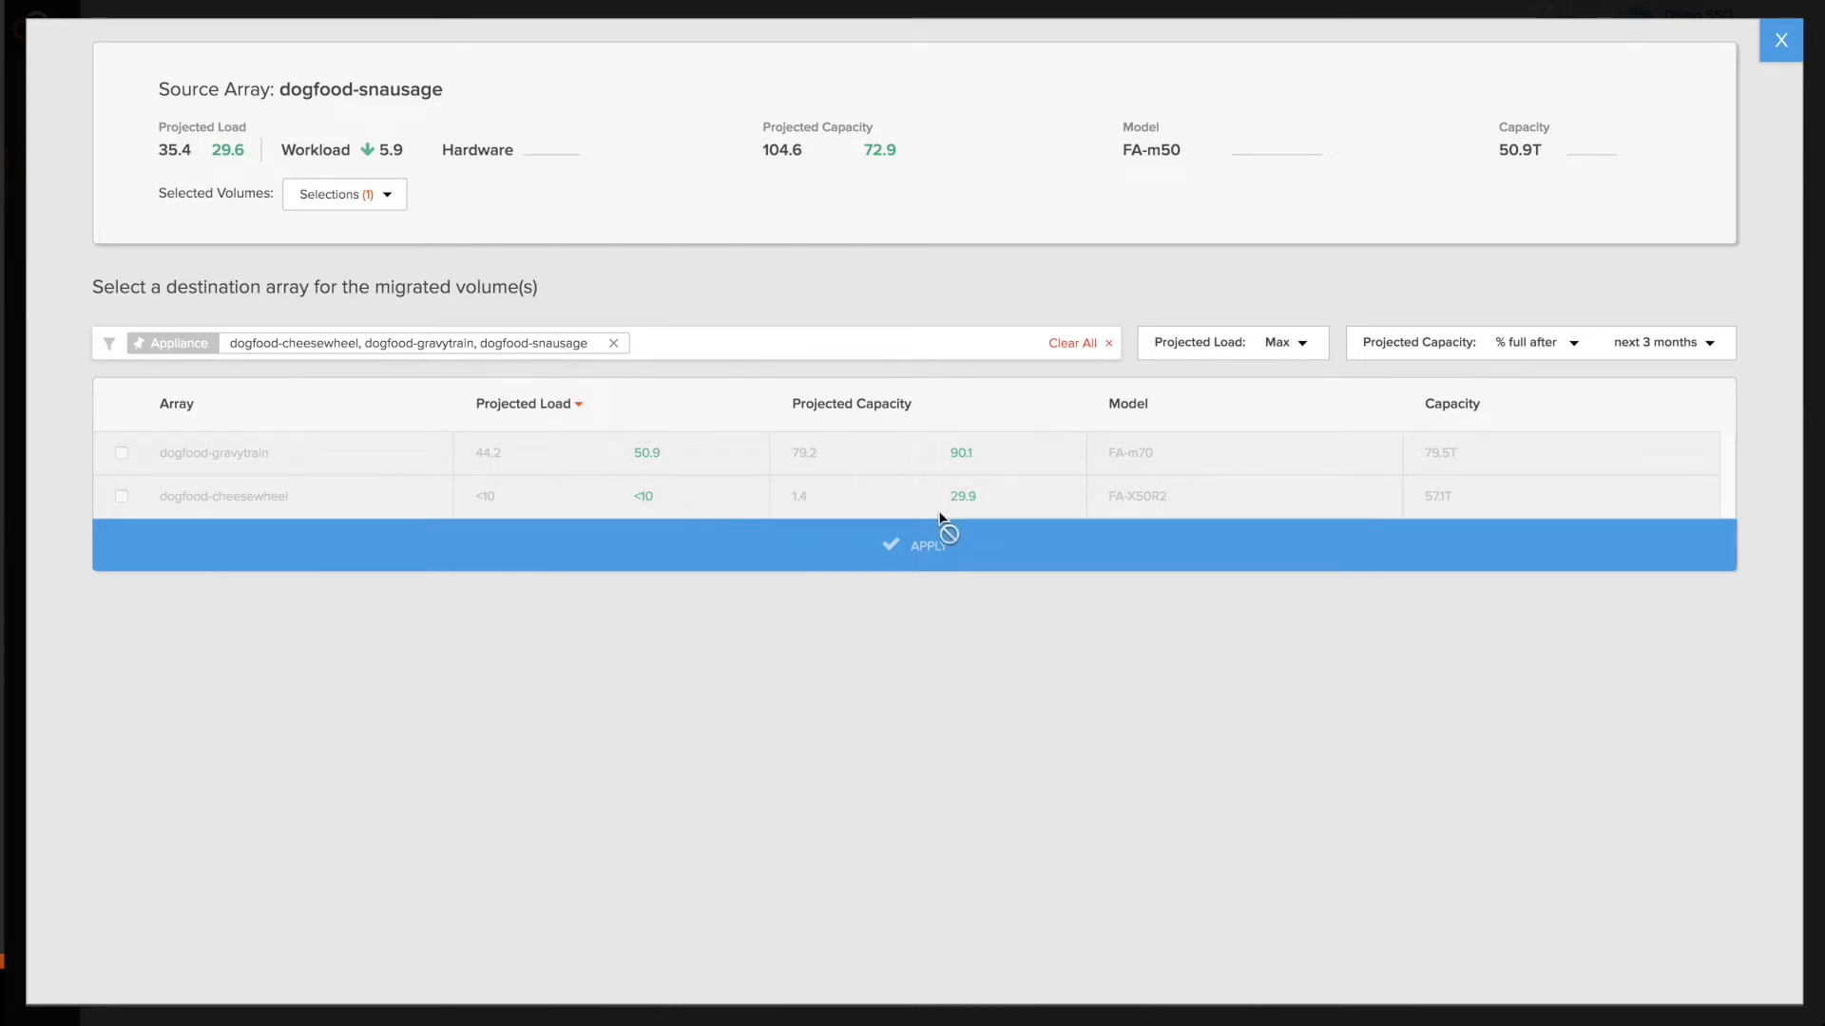
pyautogui.moveTo(645, 496)
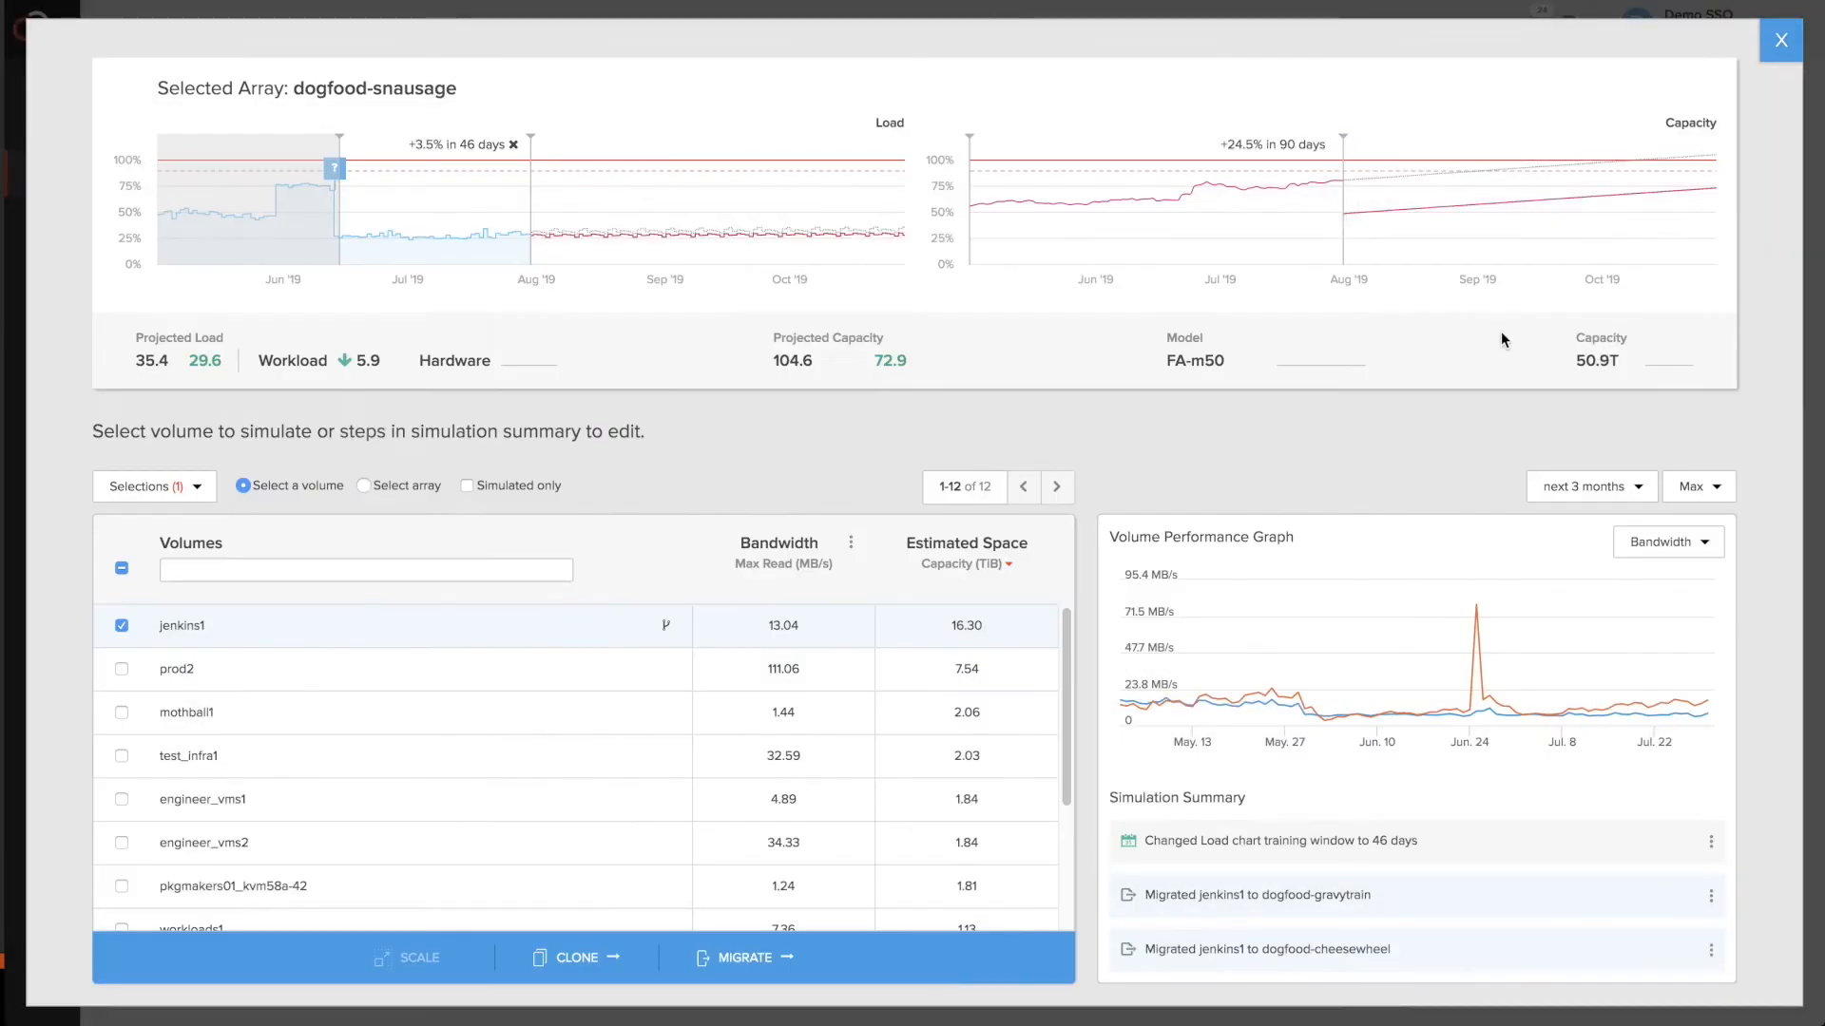
pyautogui.moveTo(1382, 464)
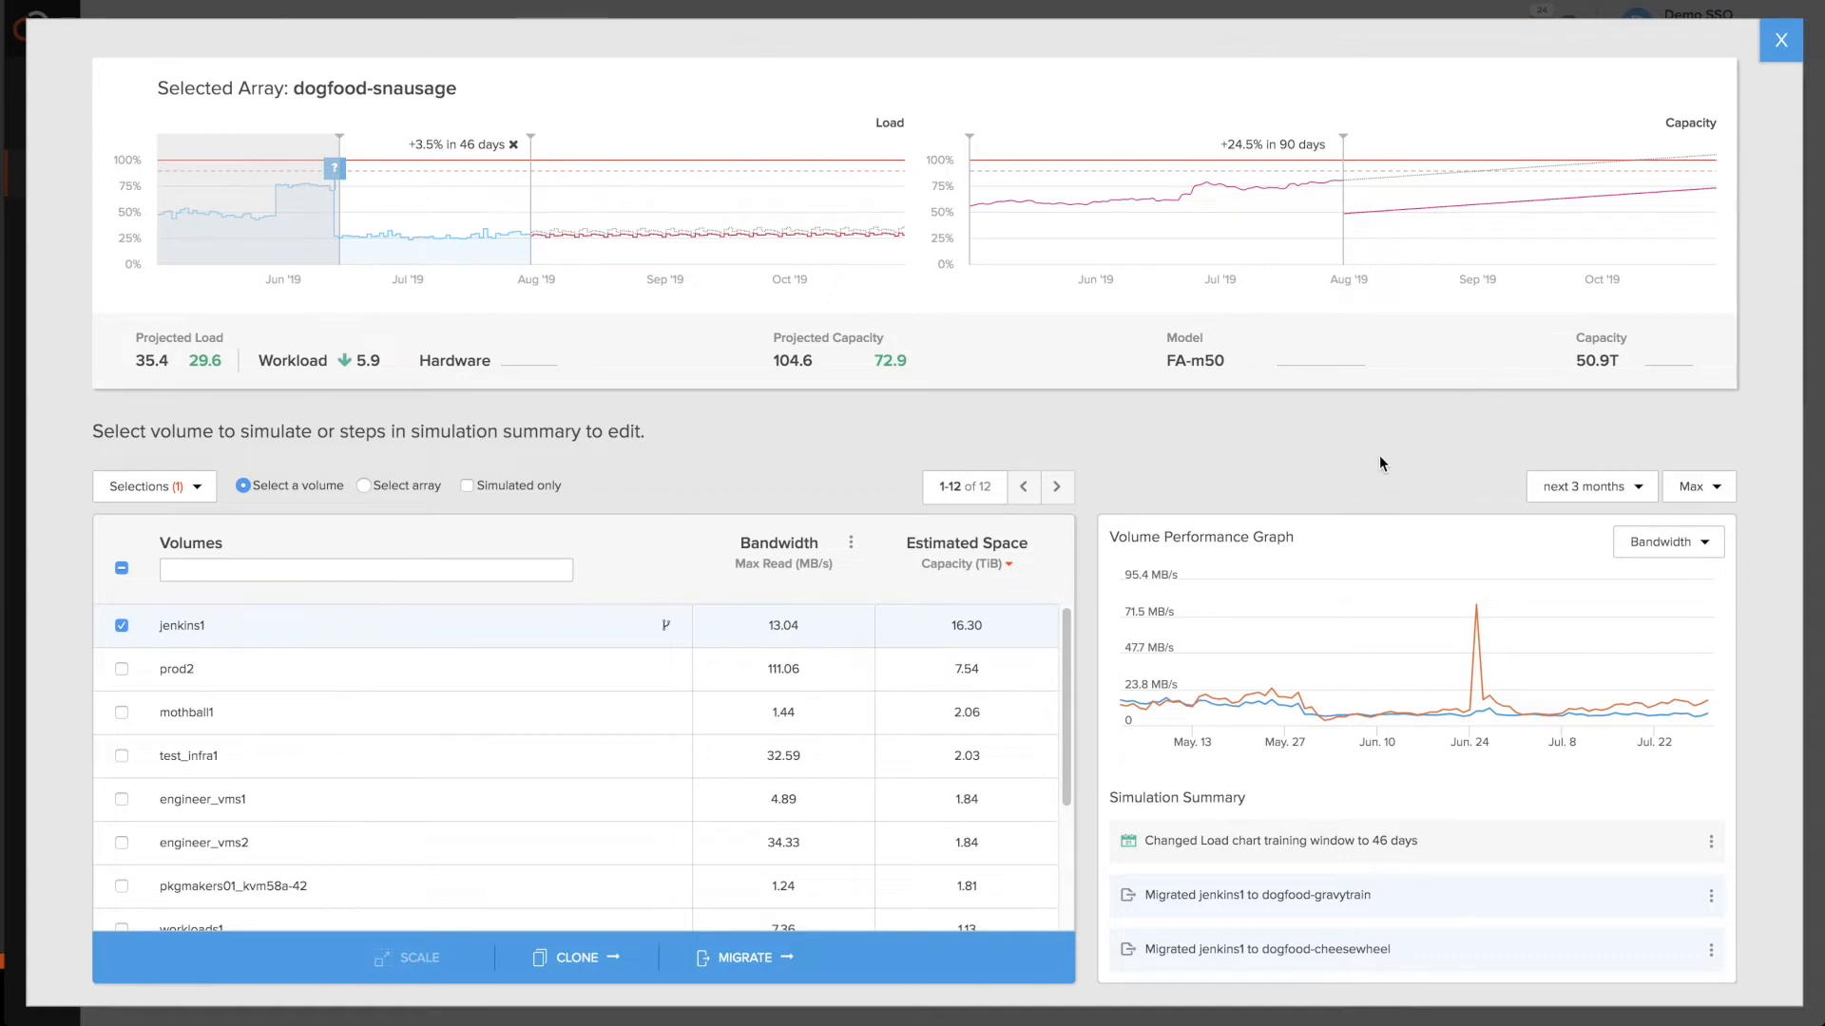
pyautogui.moveTo(1336, 483)
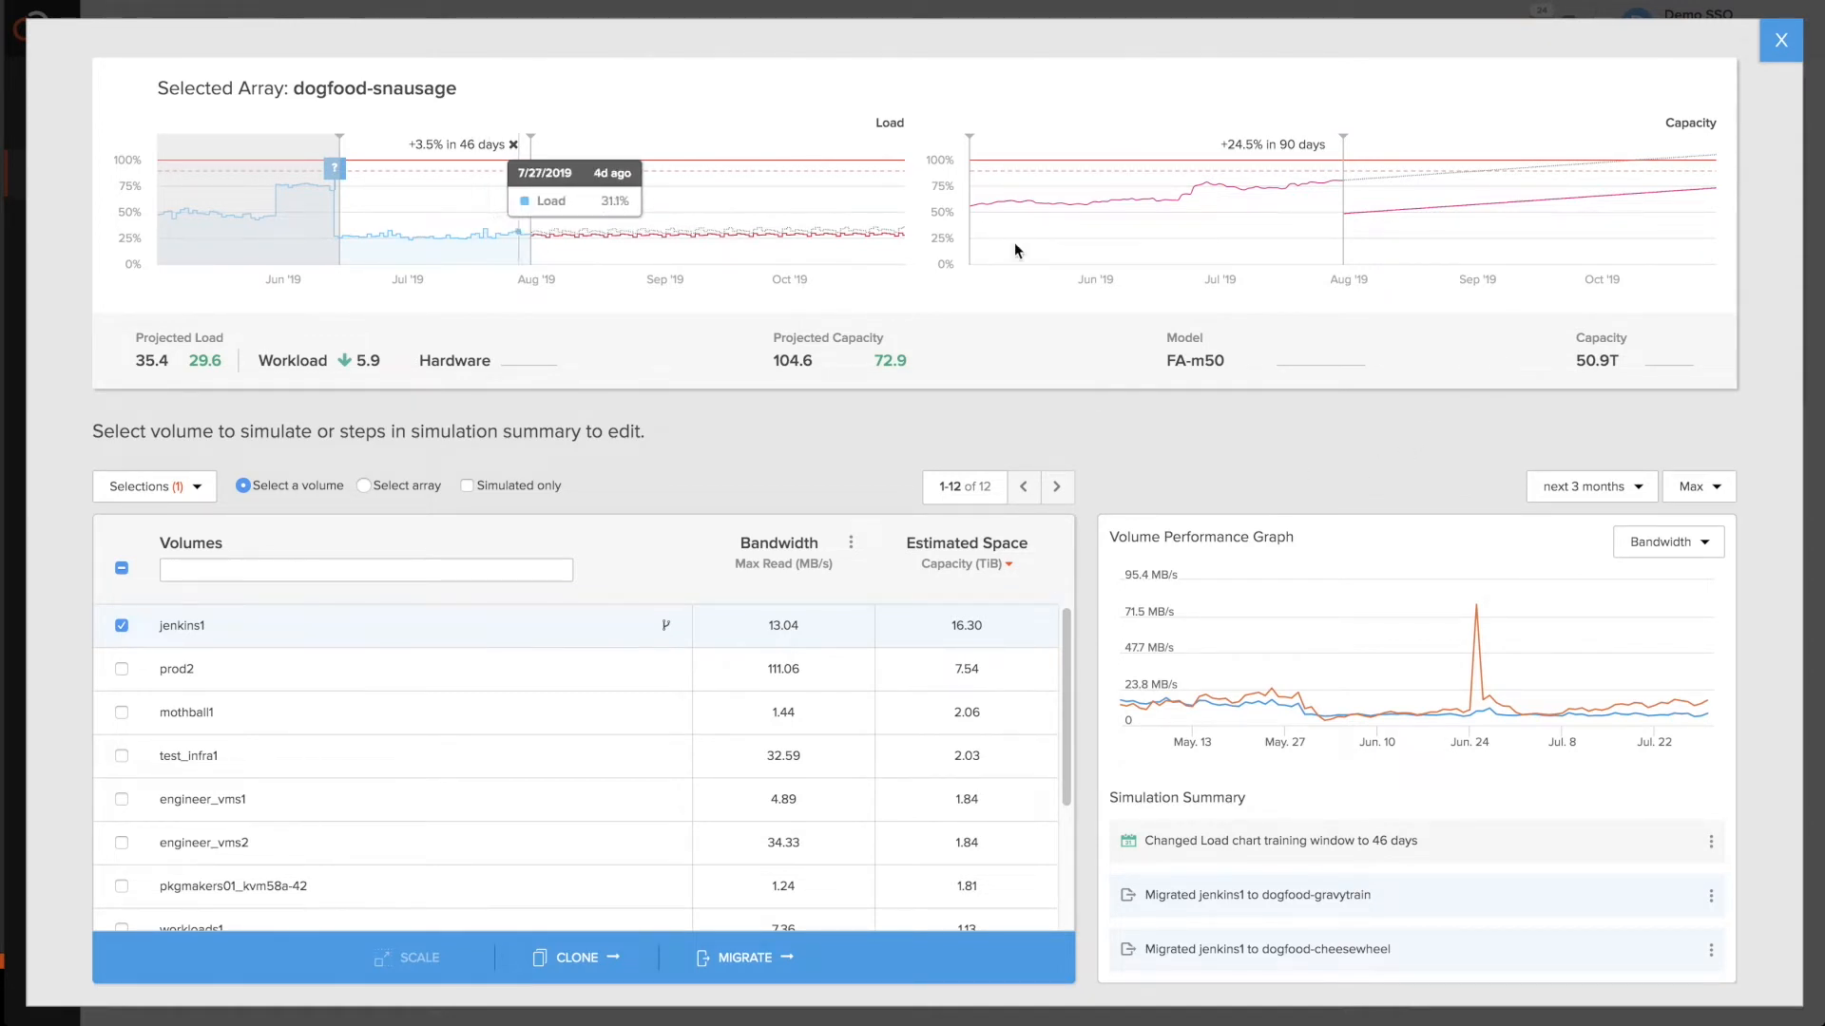
pyautogui.moveTo(1190, 464)
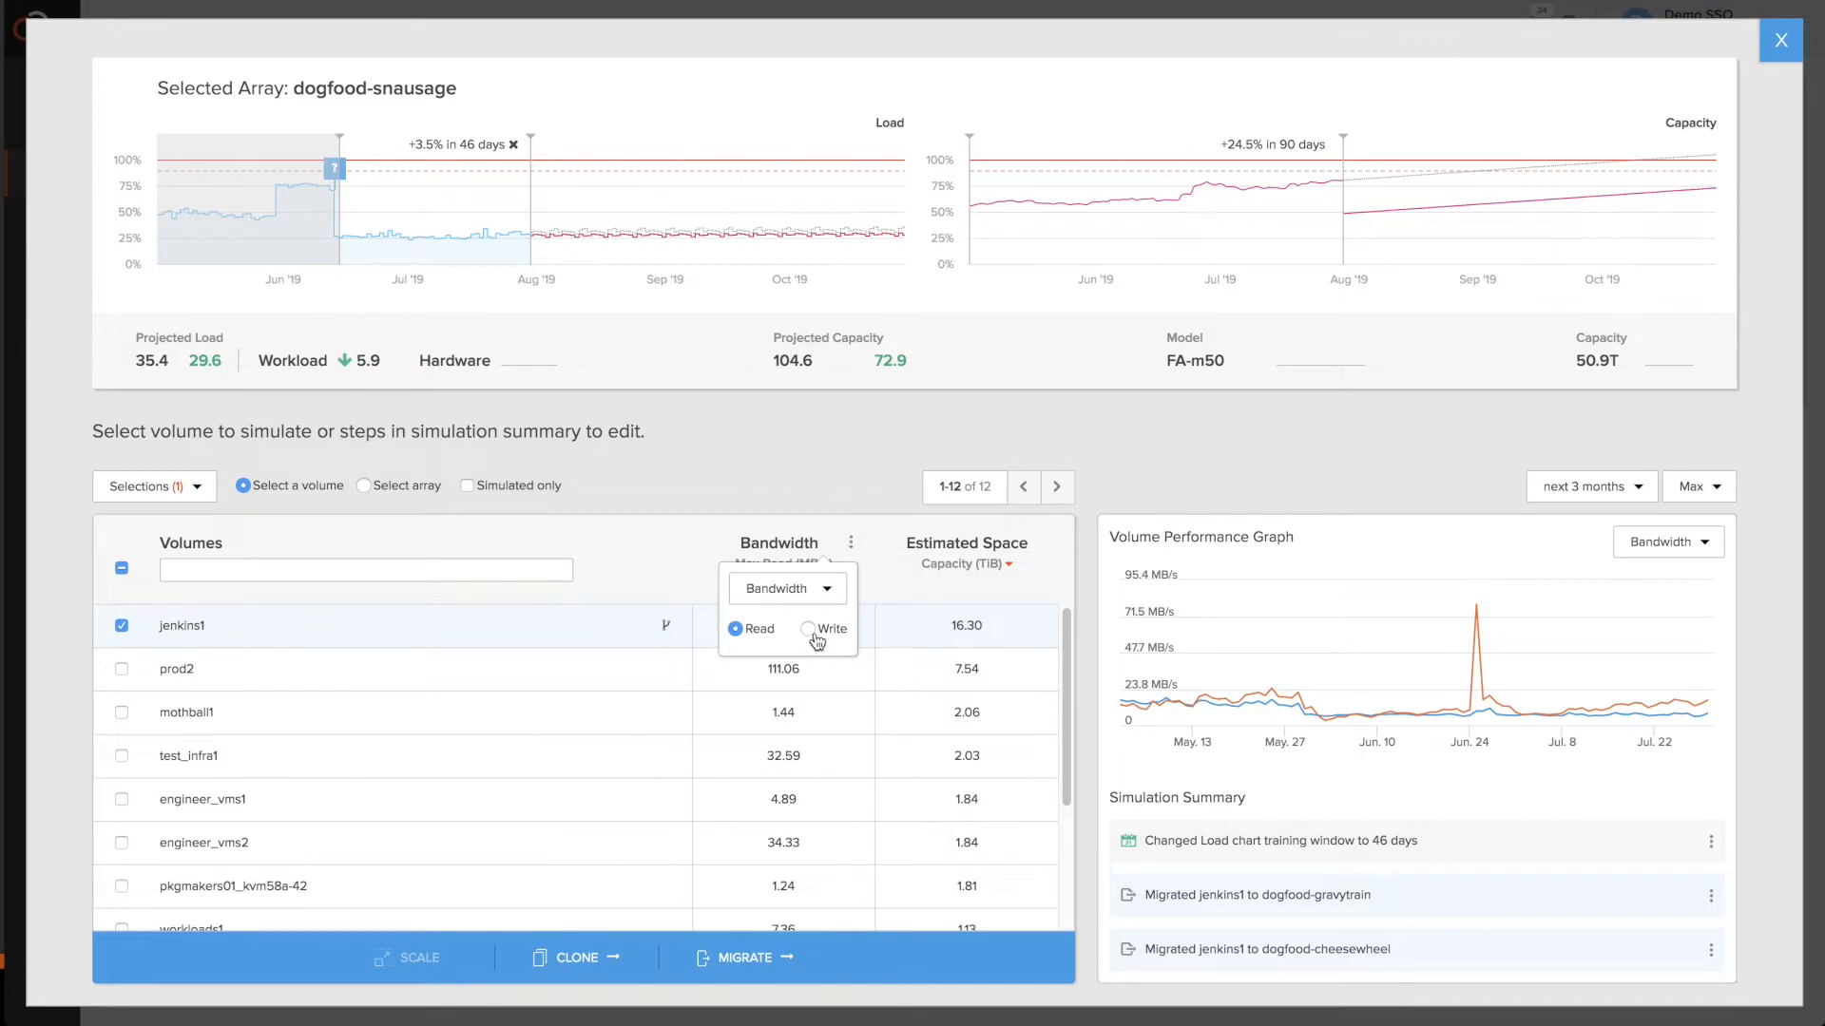
# - Show write bandwidth in the volume list and deselect jenkins1
pyautogui.click(808, 629)
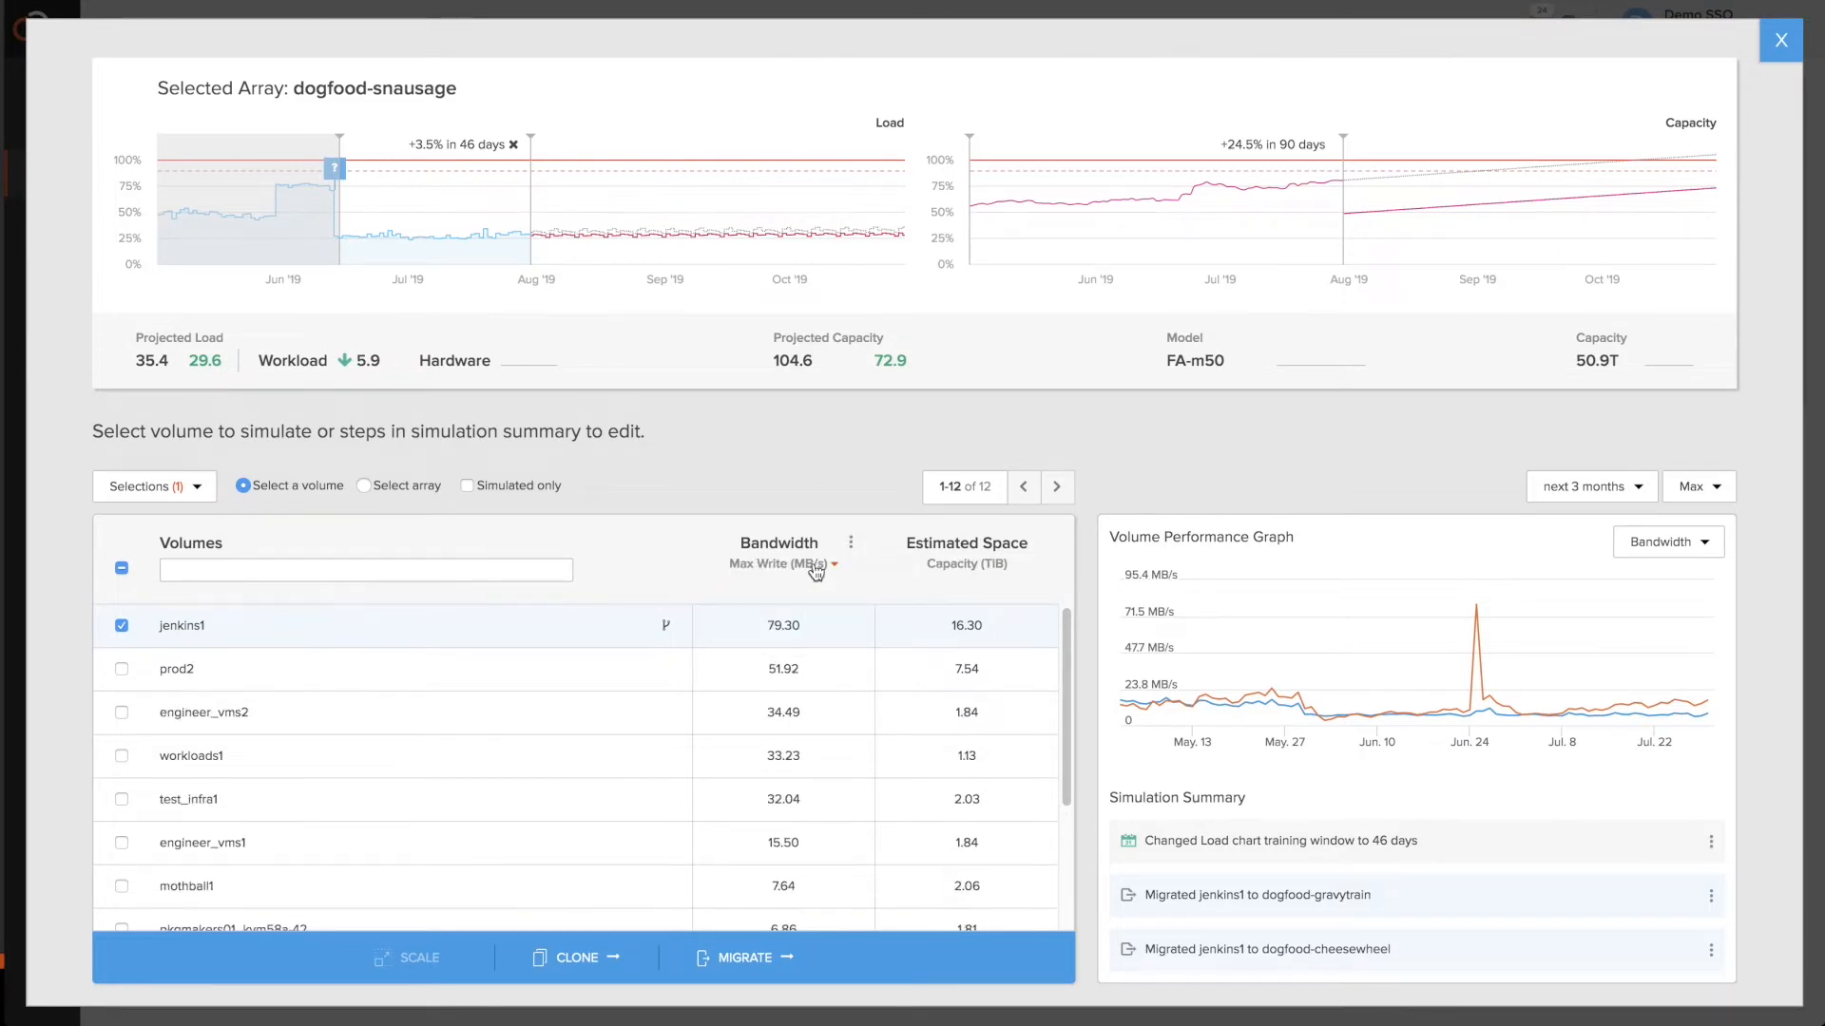
pyautogui.click(122, 625)
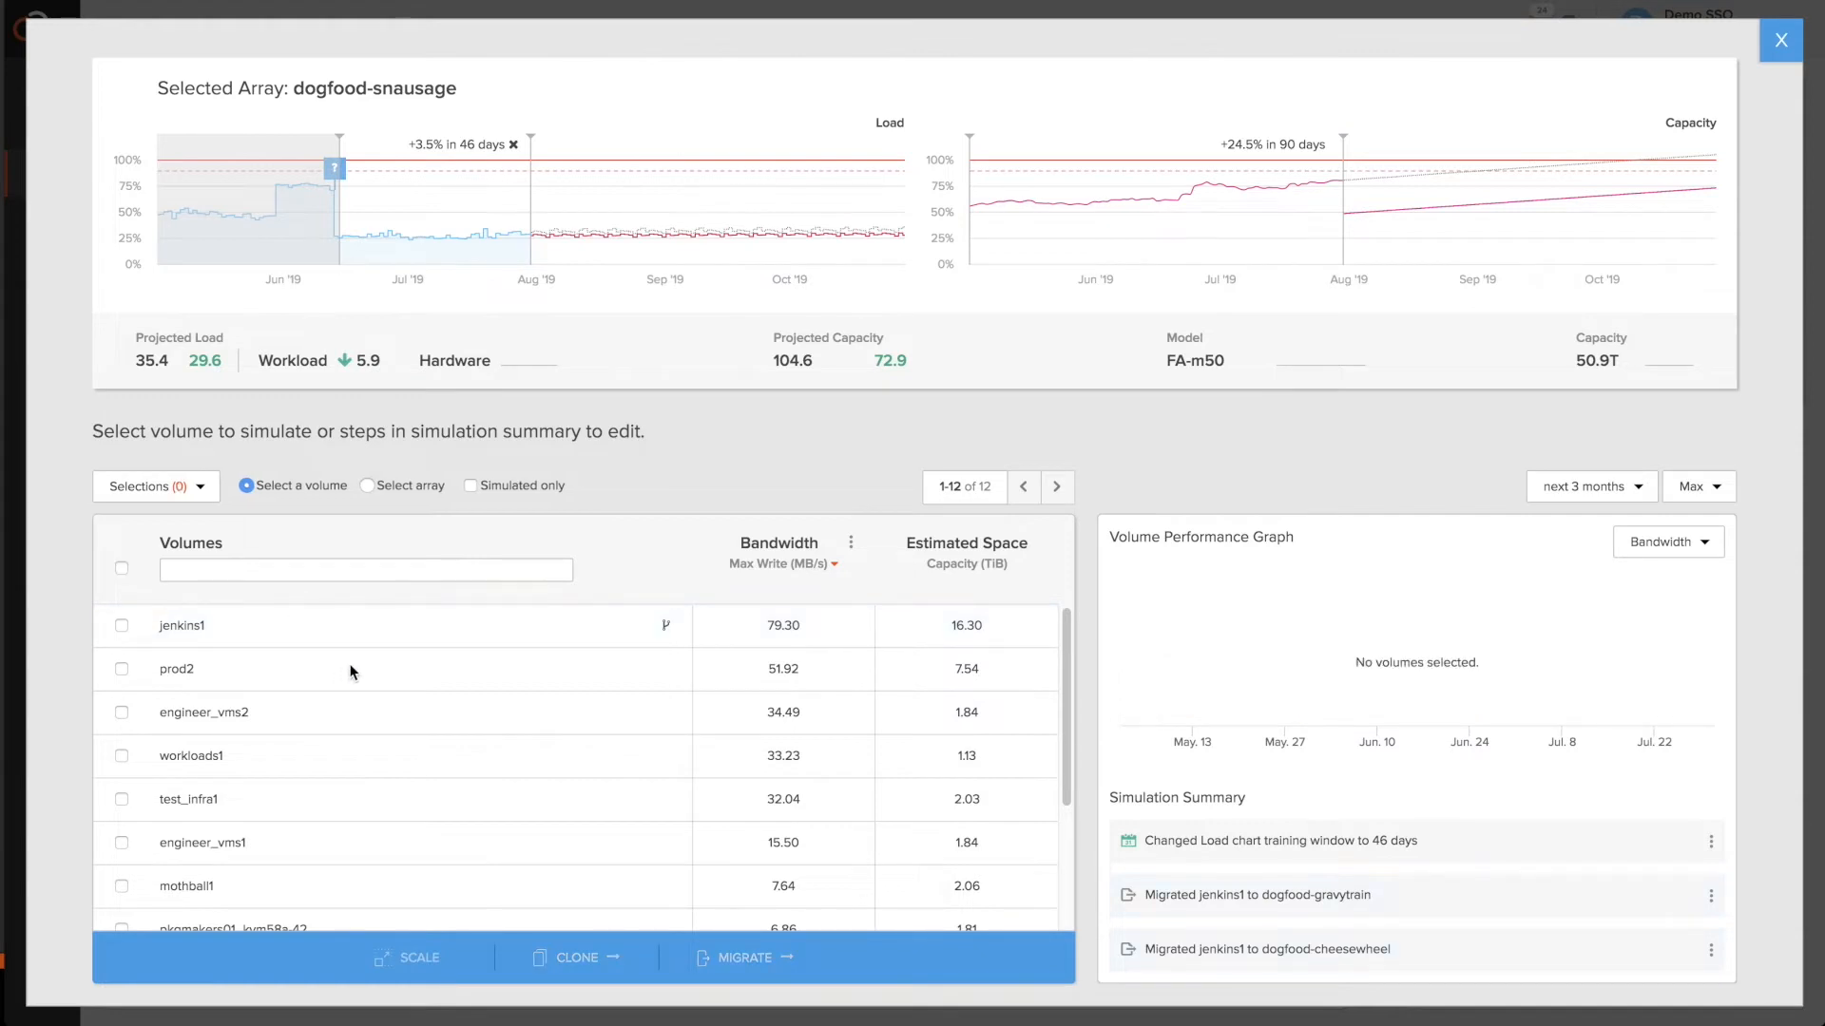
# - Select prod2 and scale it 2x, raising projected load to 44.5
pyautogui.click(121, 669)
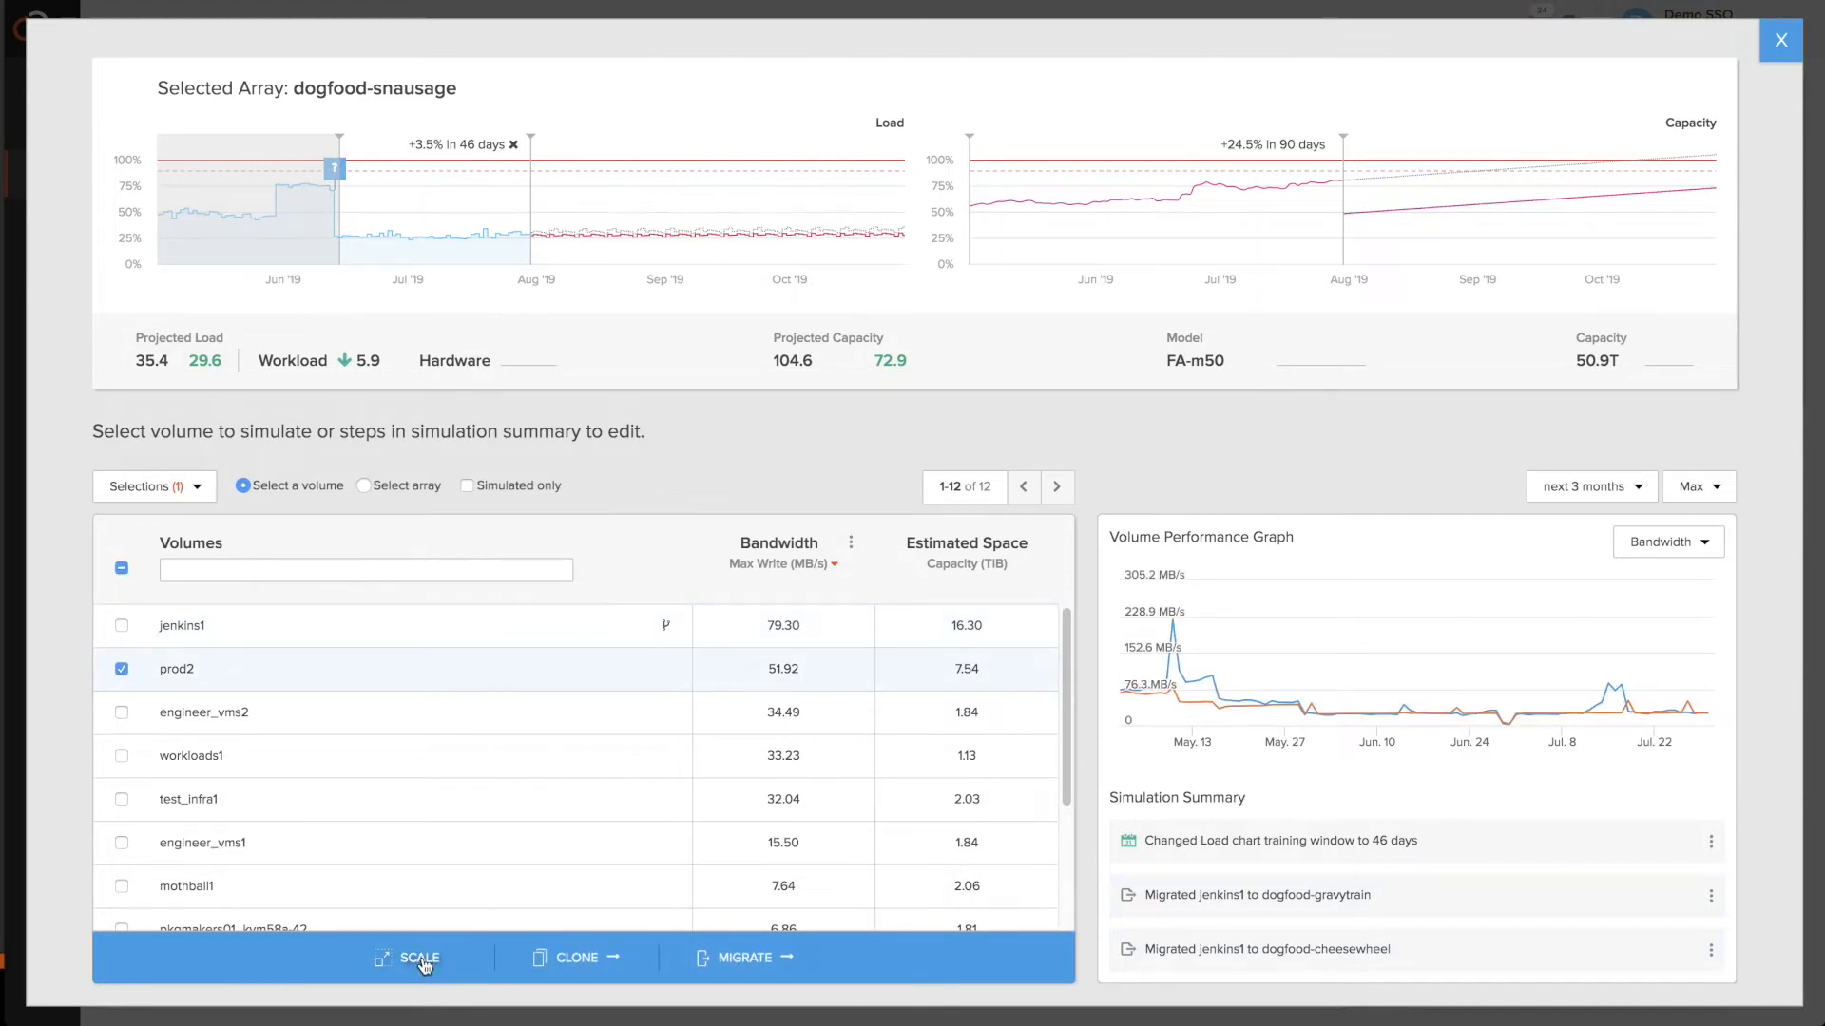
pyautogui.click(418, 958)
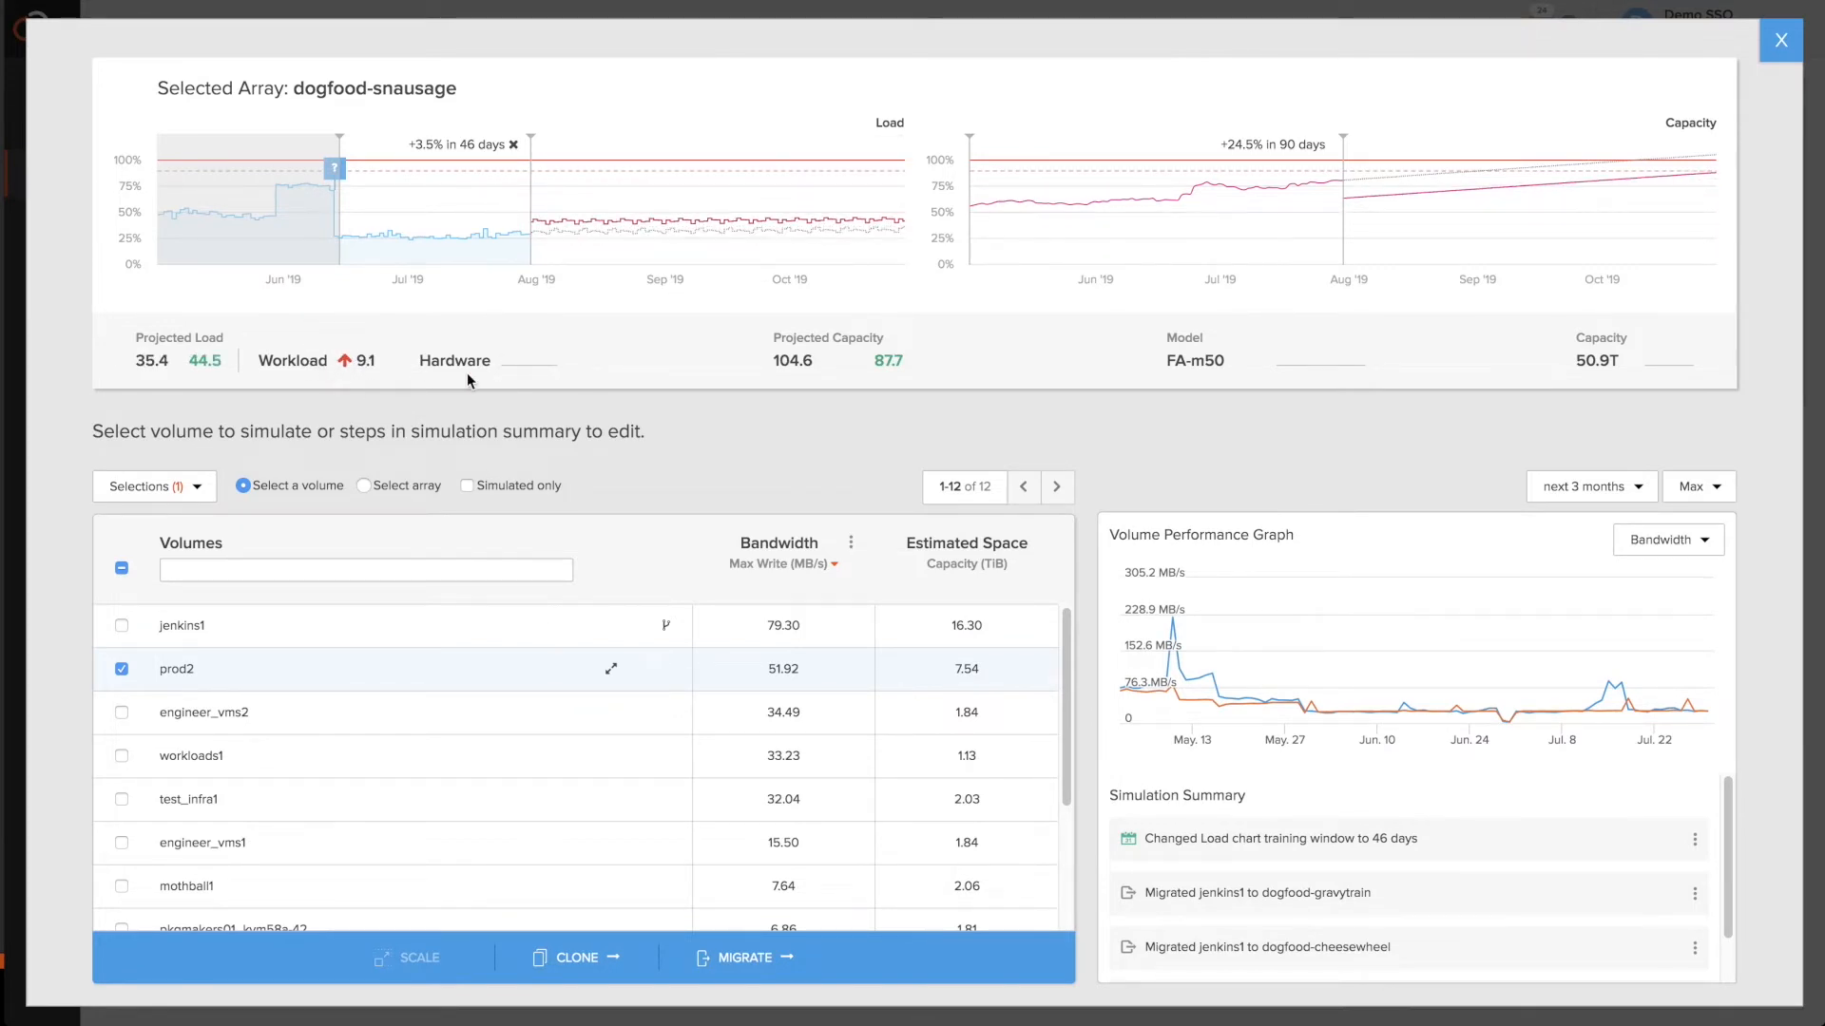
pyautogui.moveTo(1060, 355)
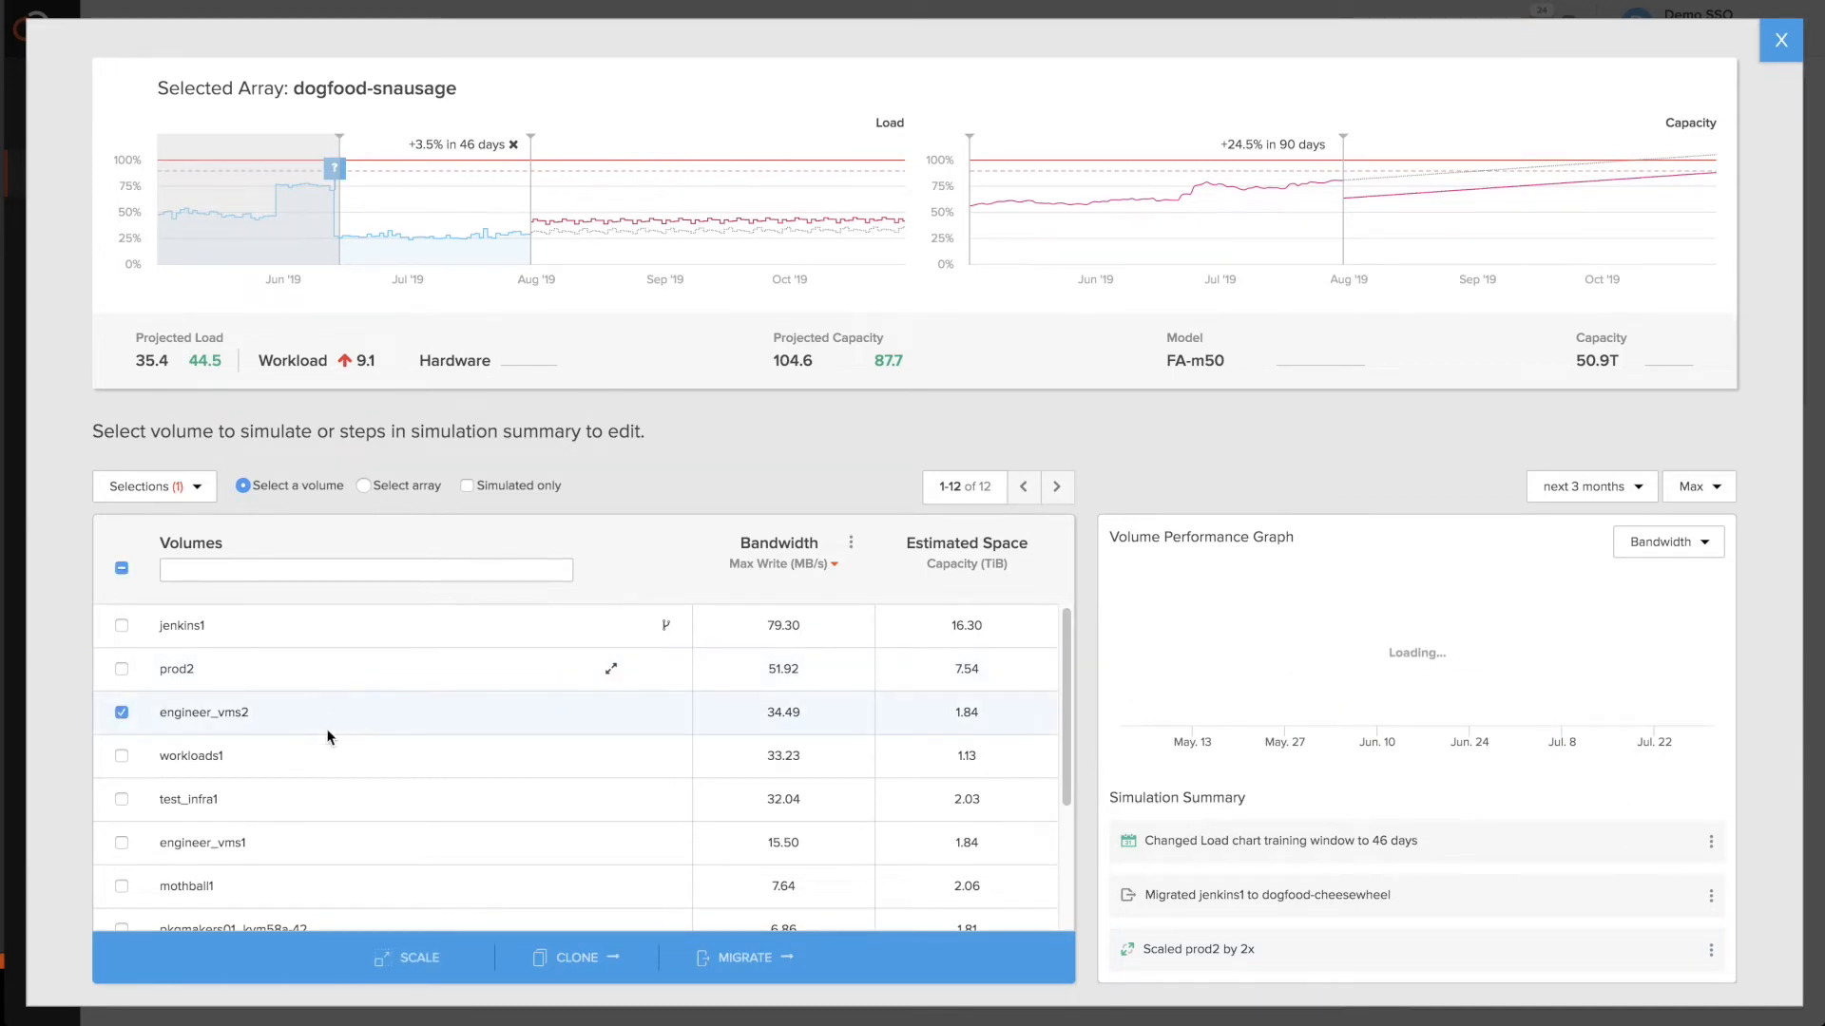
# - Scale engineer_vms2, workloads1, test_infra1 and engineer_vms1 by 5x, reaching projected load 99.4
pyautogui.click(122, 842)
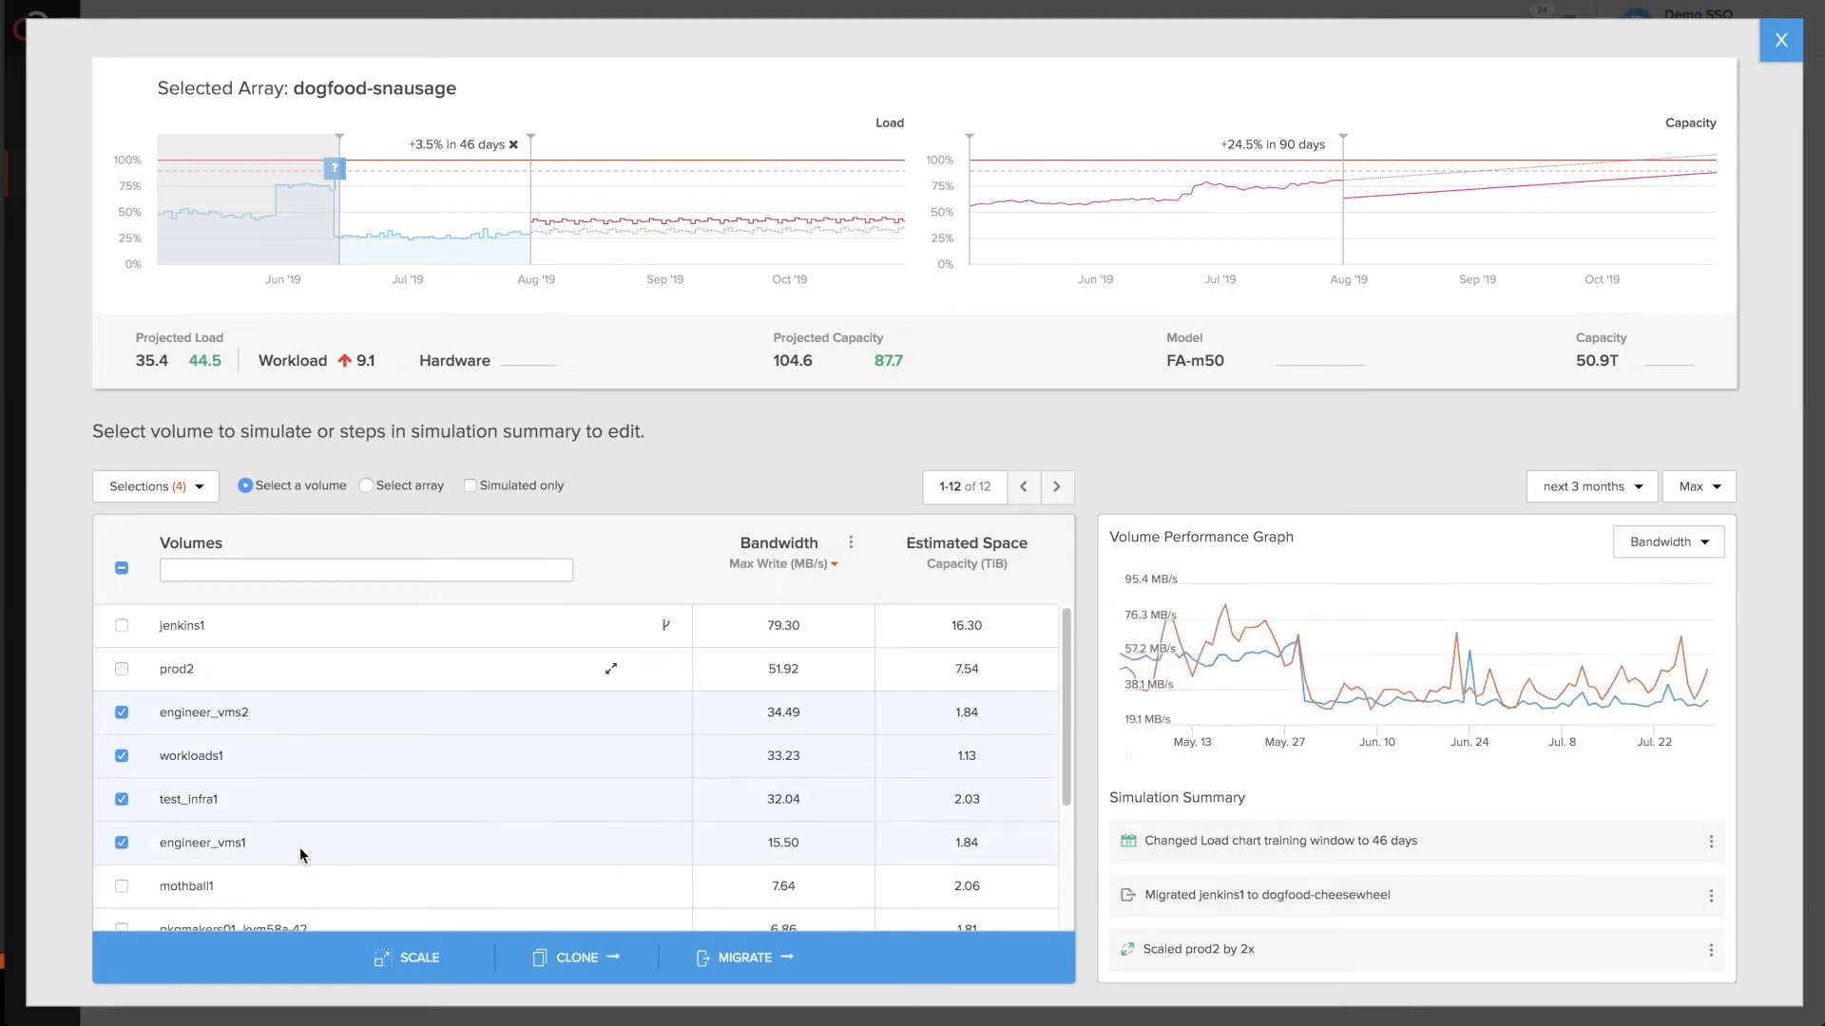
pyautogui.click(344, 958)
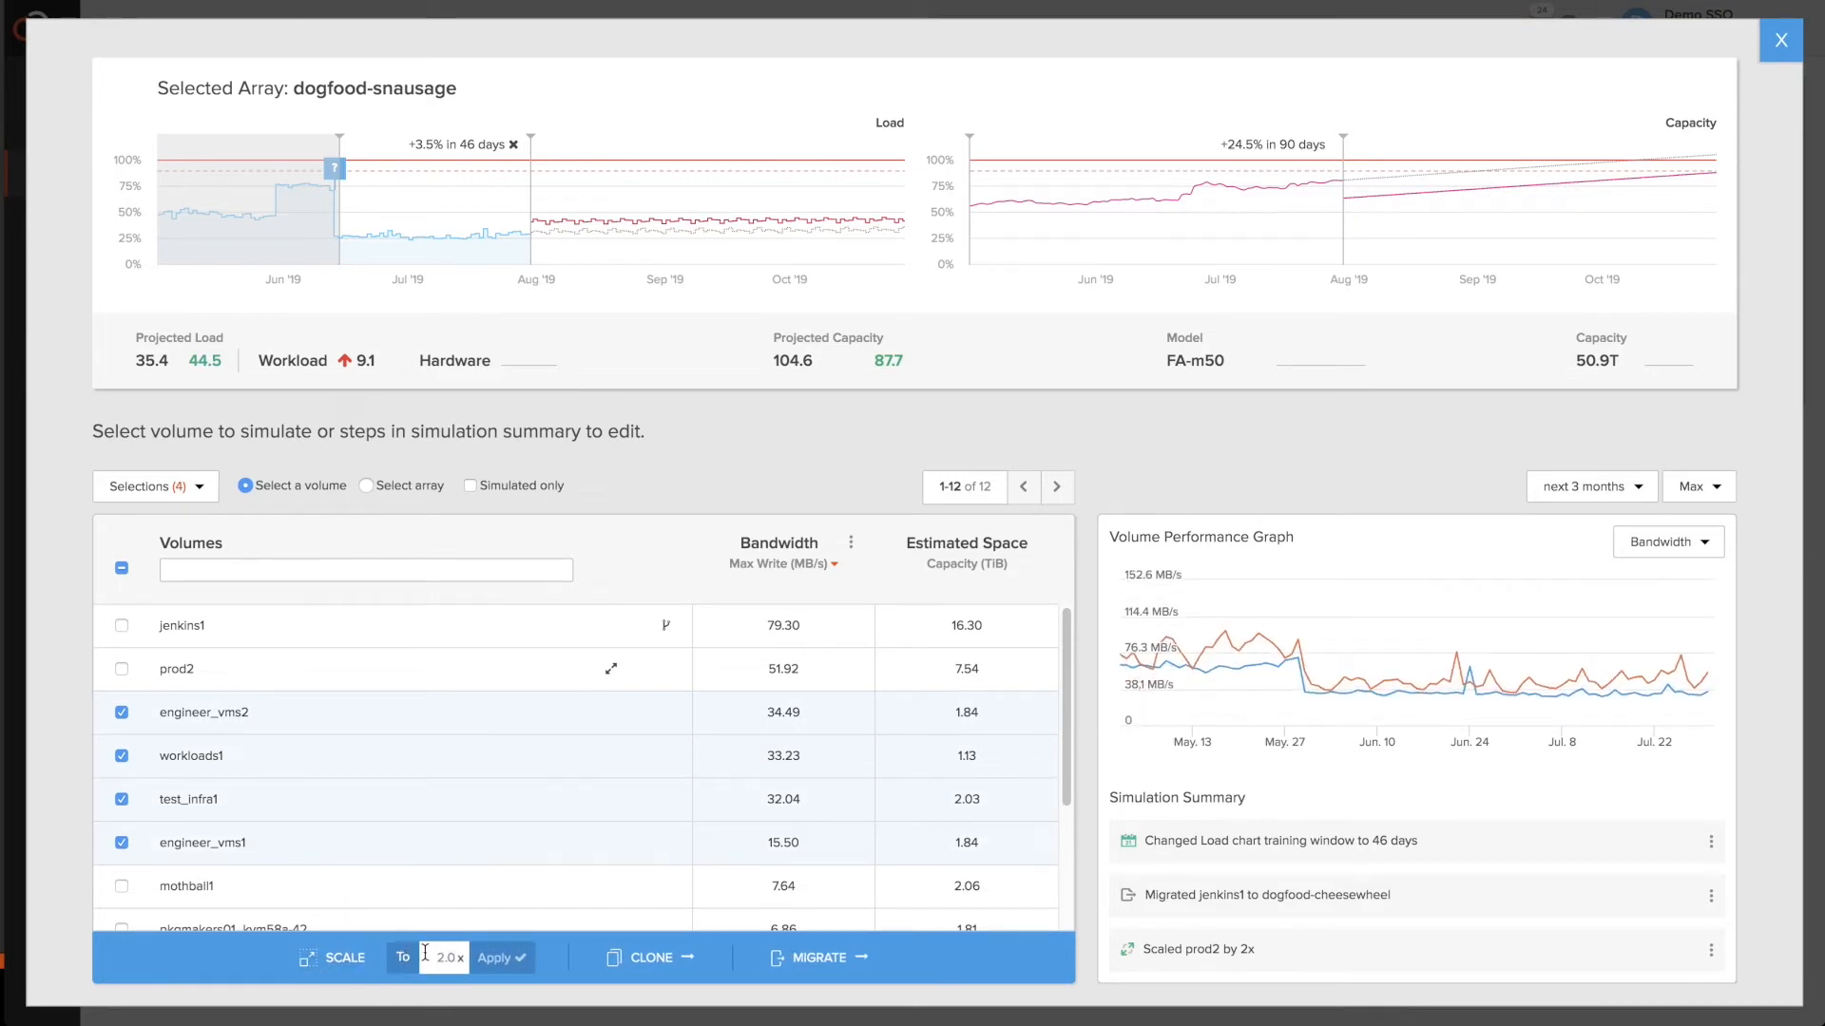
pyautogui.write('5')
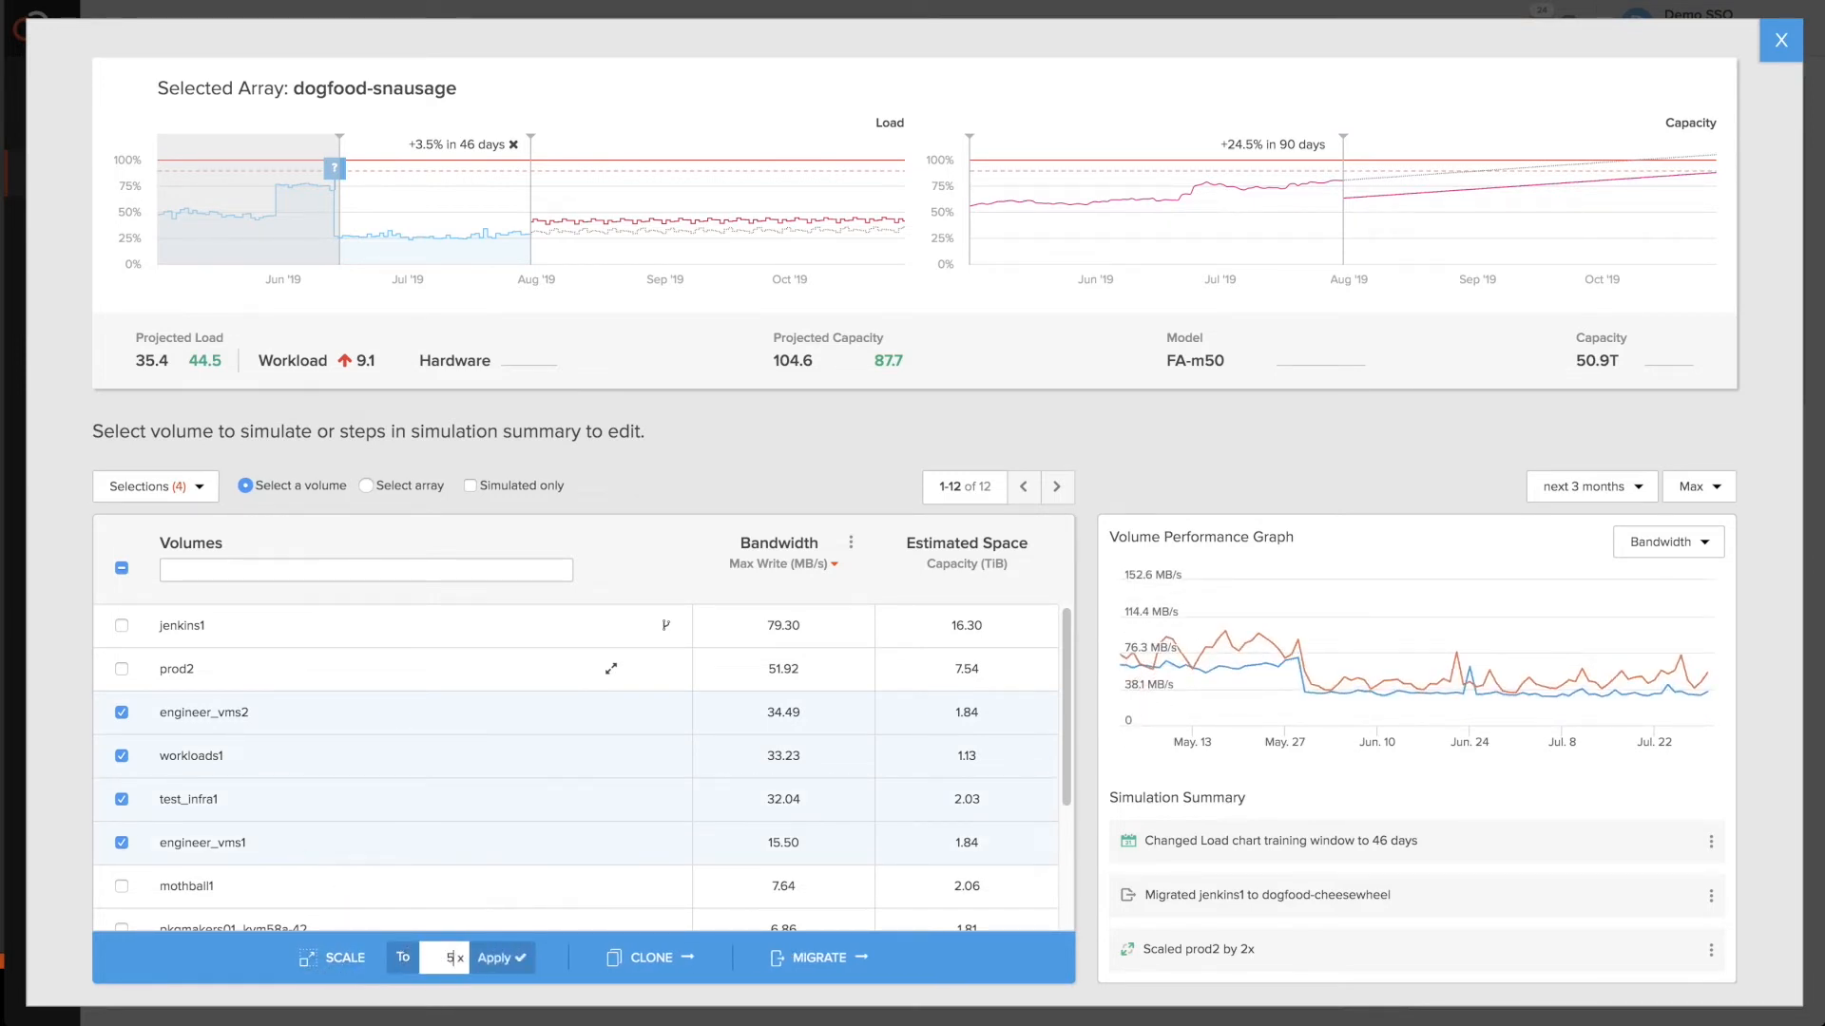
pyautogui.click(494, 956)
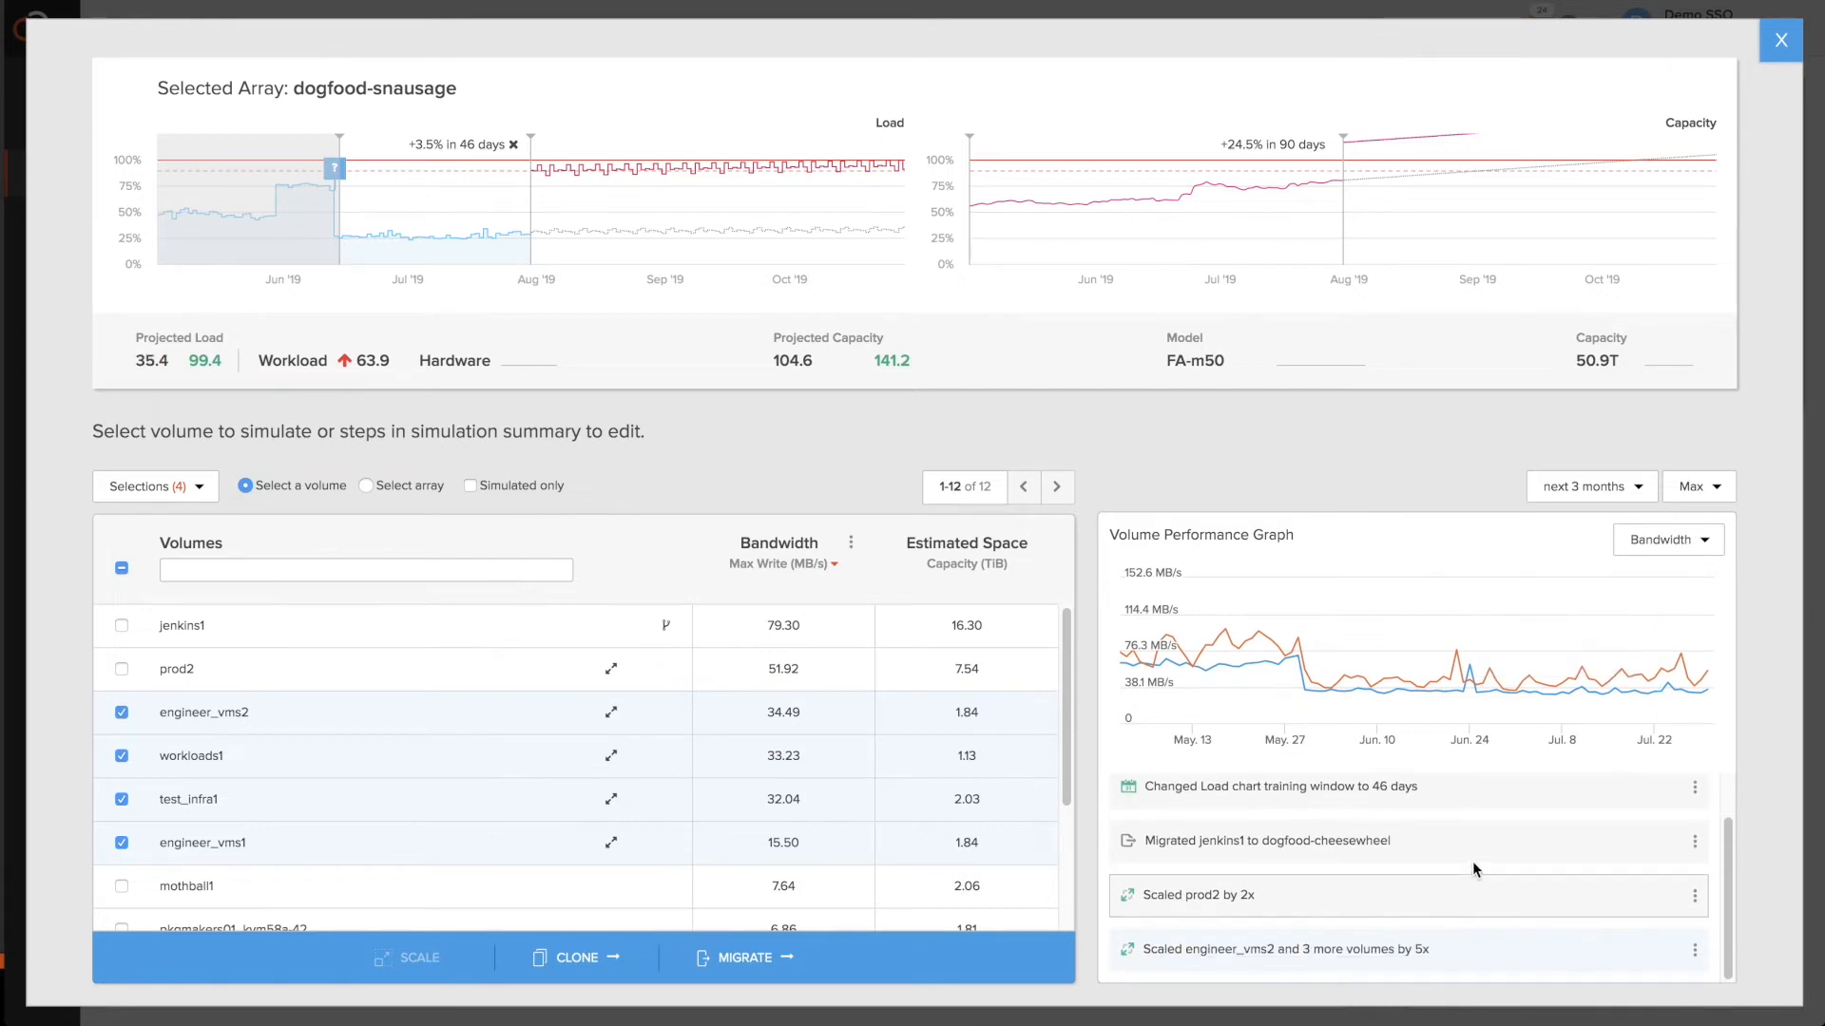
pyautogui.moveTo(692, 198)
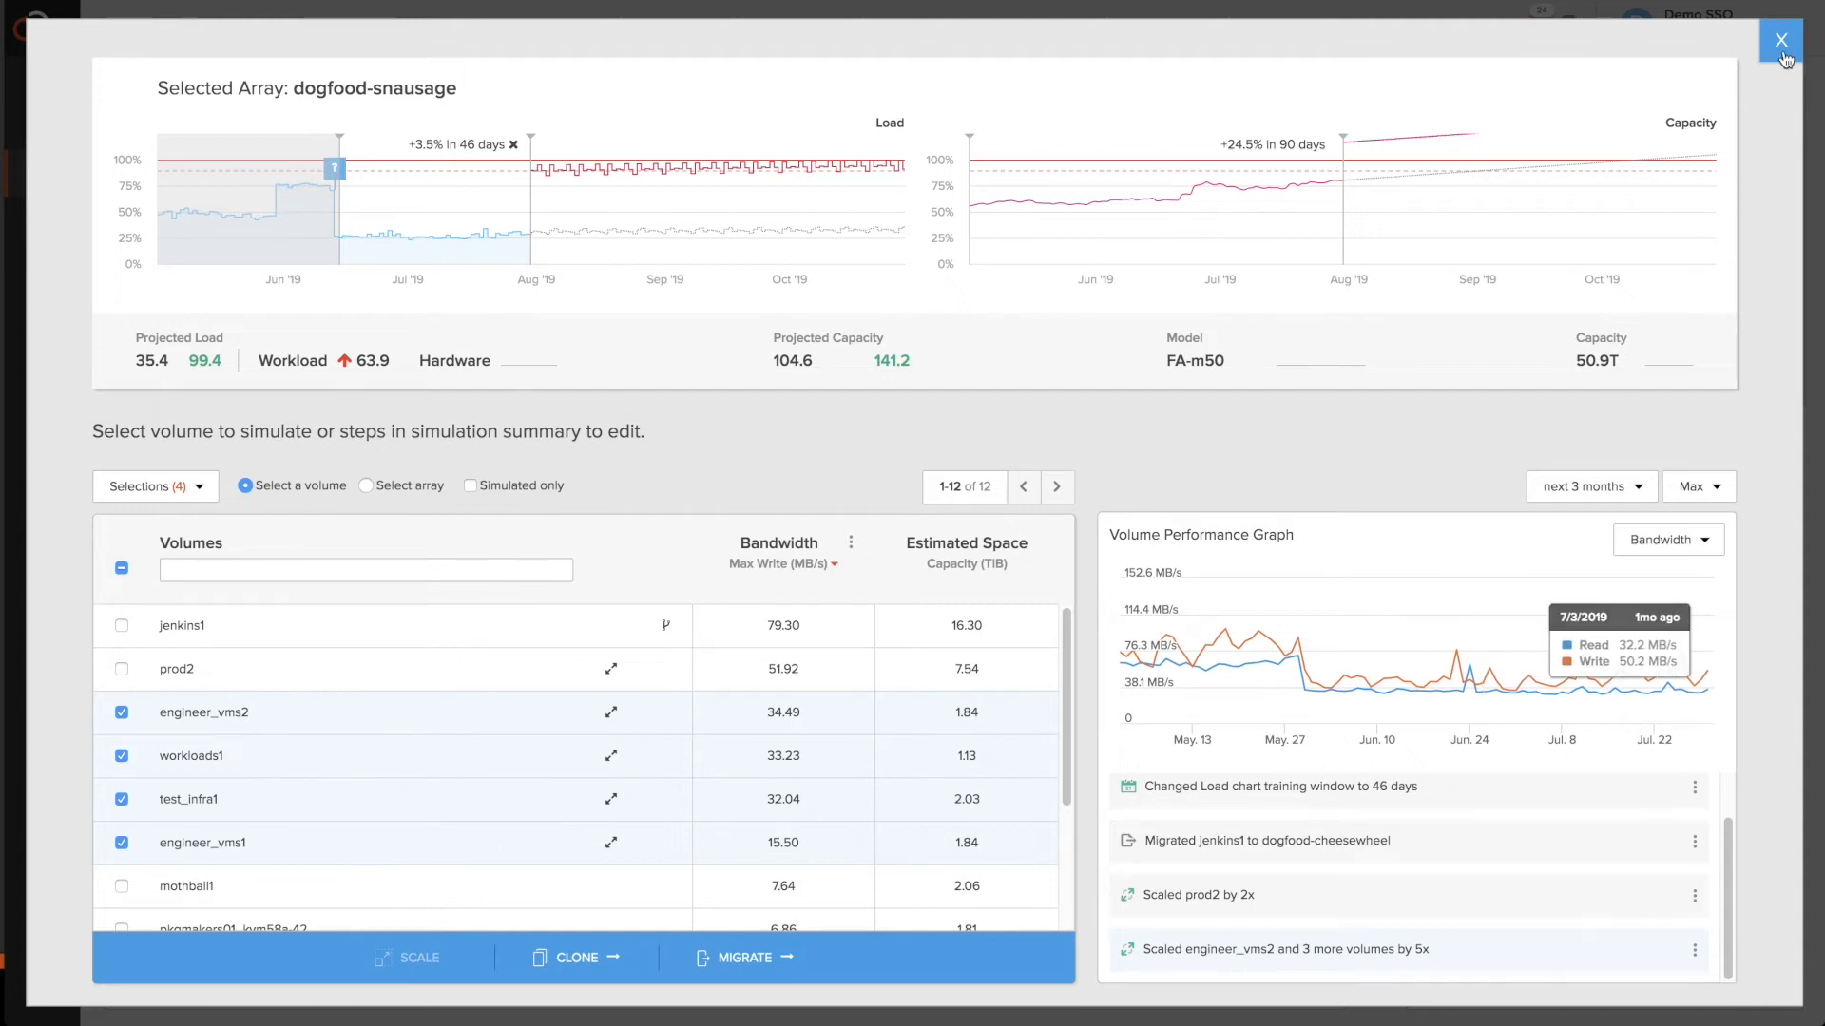
pyautogui.click(1781, 40)
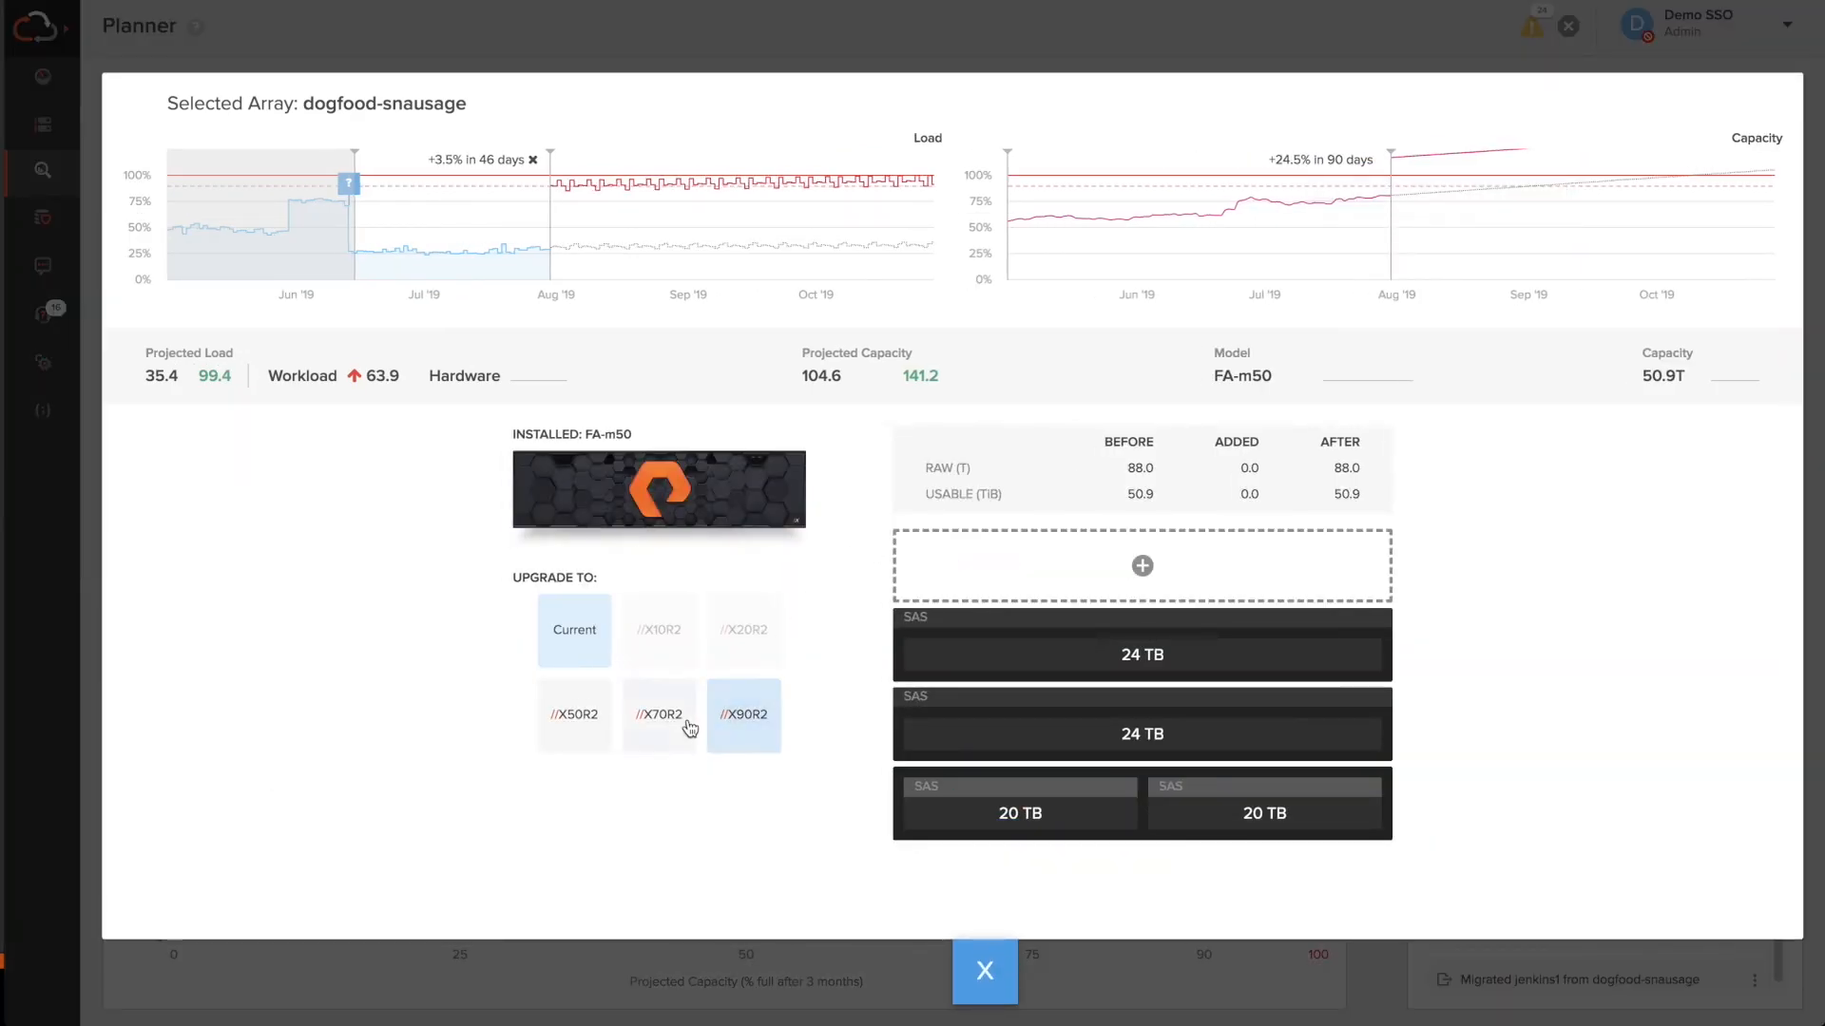
# - Upgrade the controller to X70R2 and add a 90 TB shelf, lowering projected capacity to 63.8
pyautogui.click(659, 713)
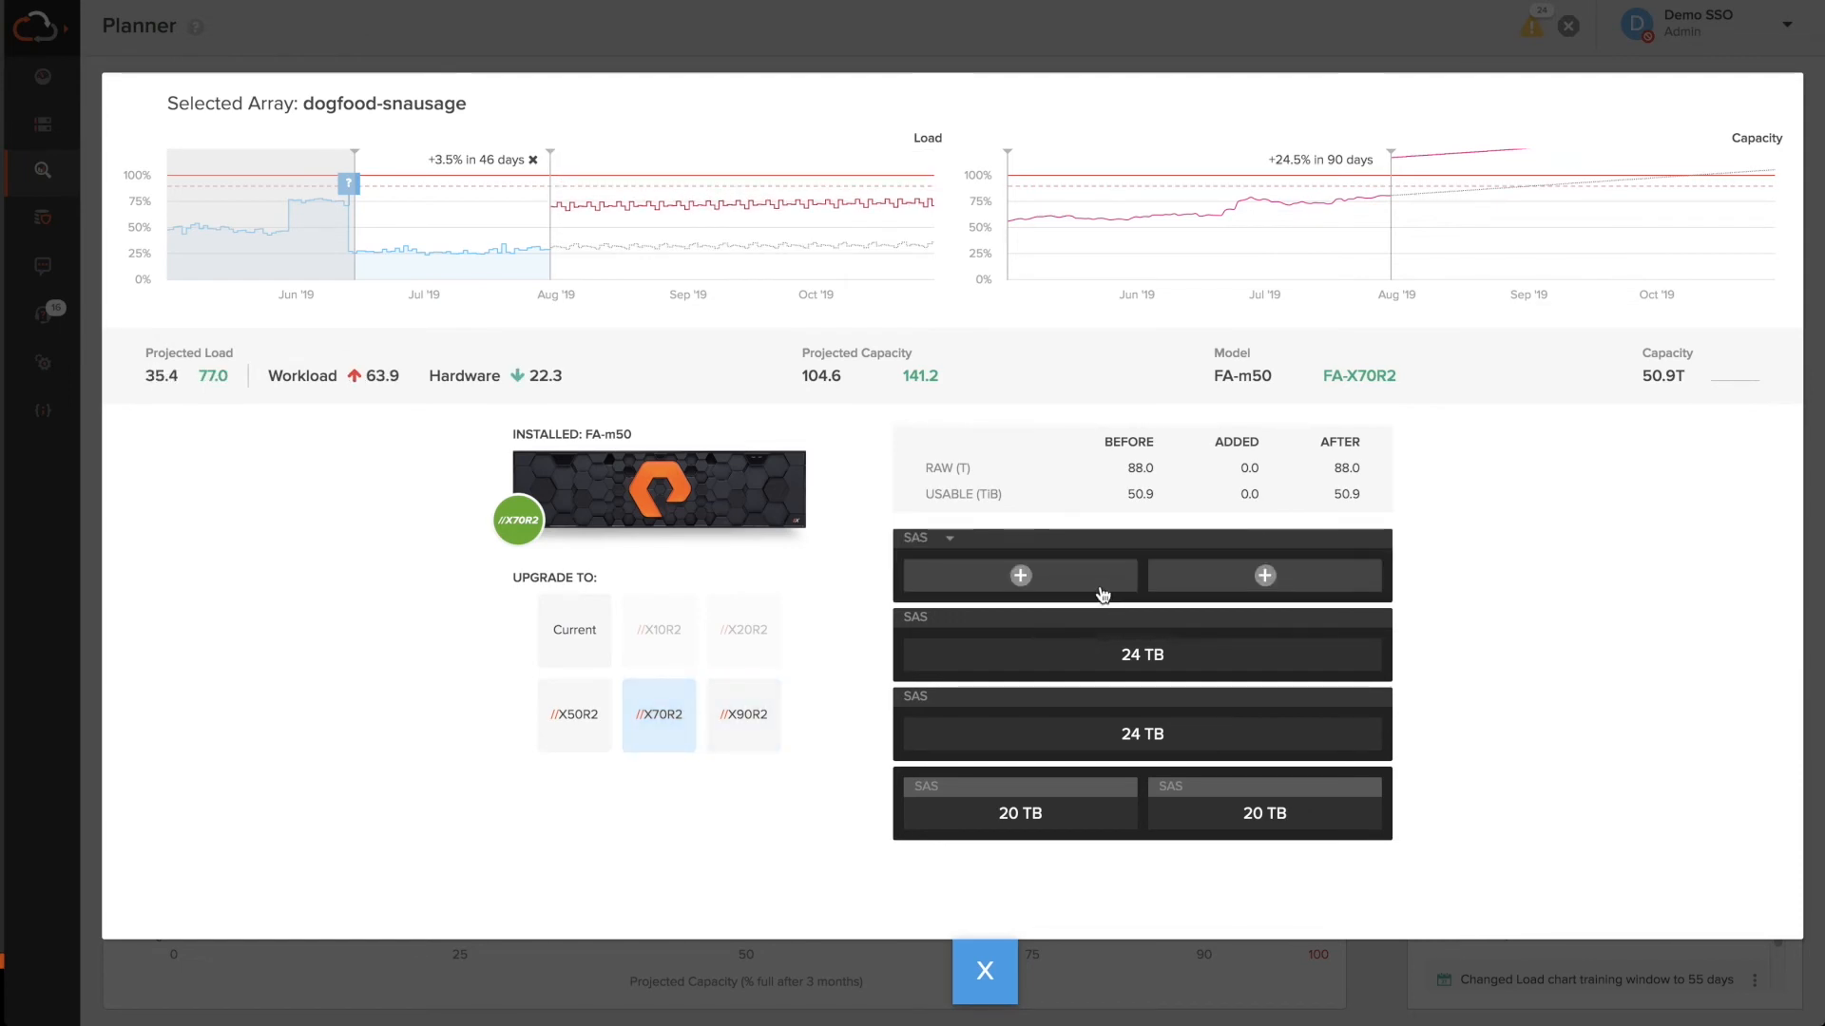
pyautogui.click(1018, 574)
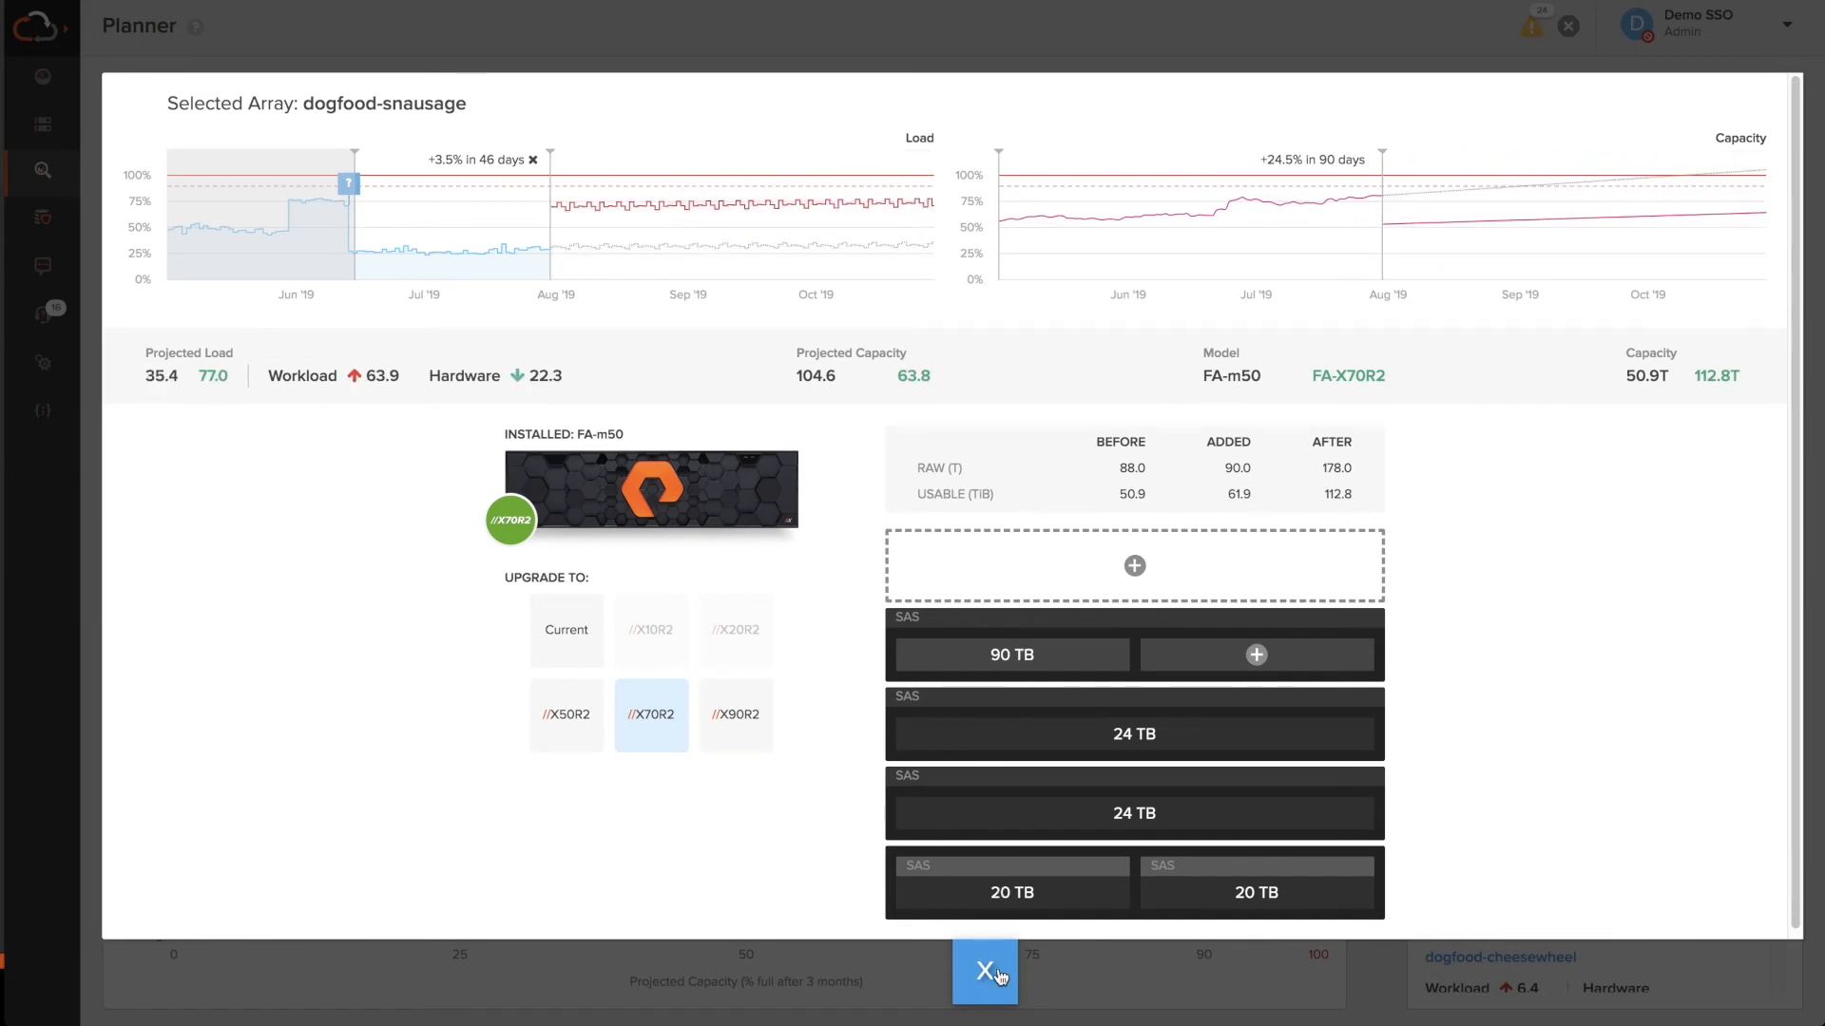
pyautogui.click(984, 971)
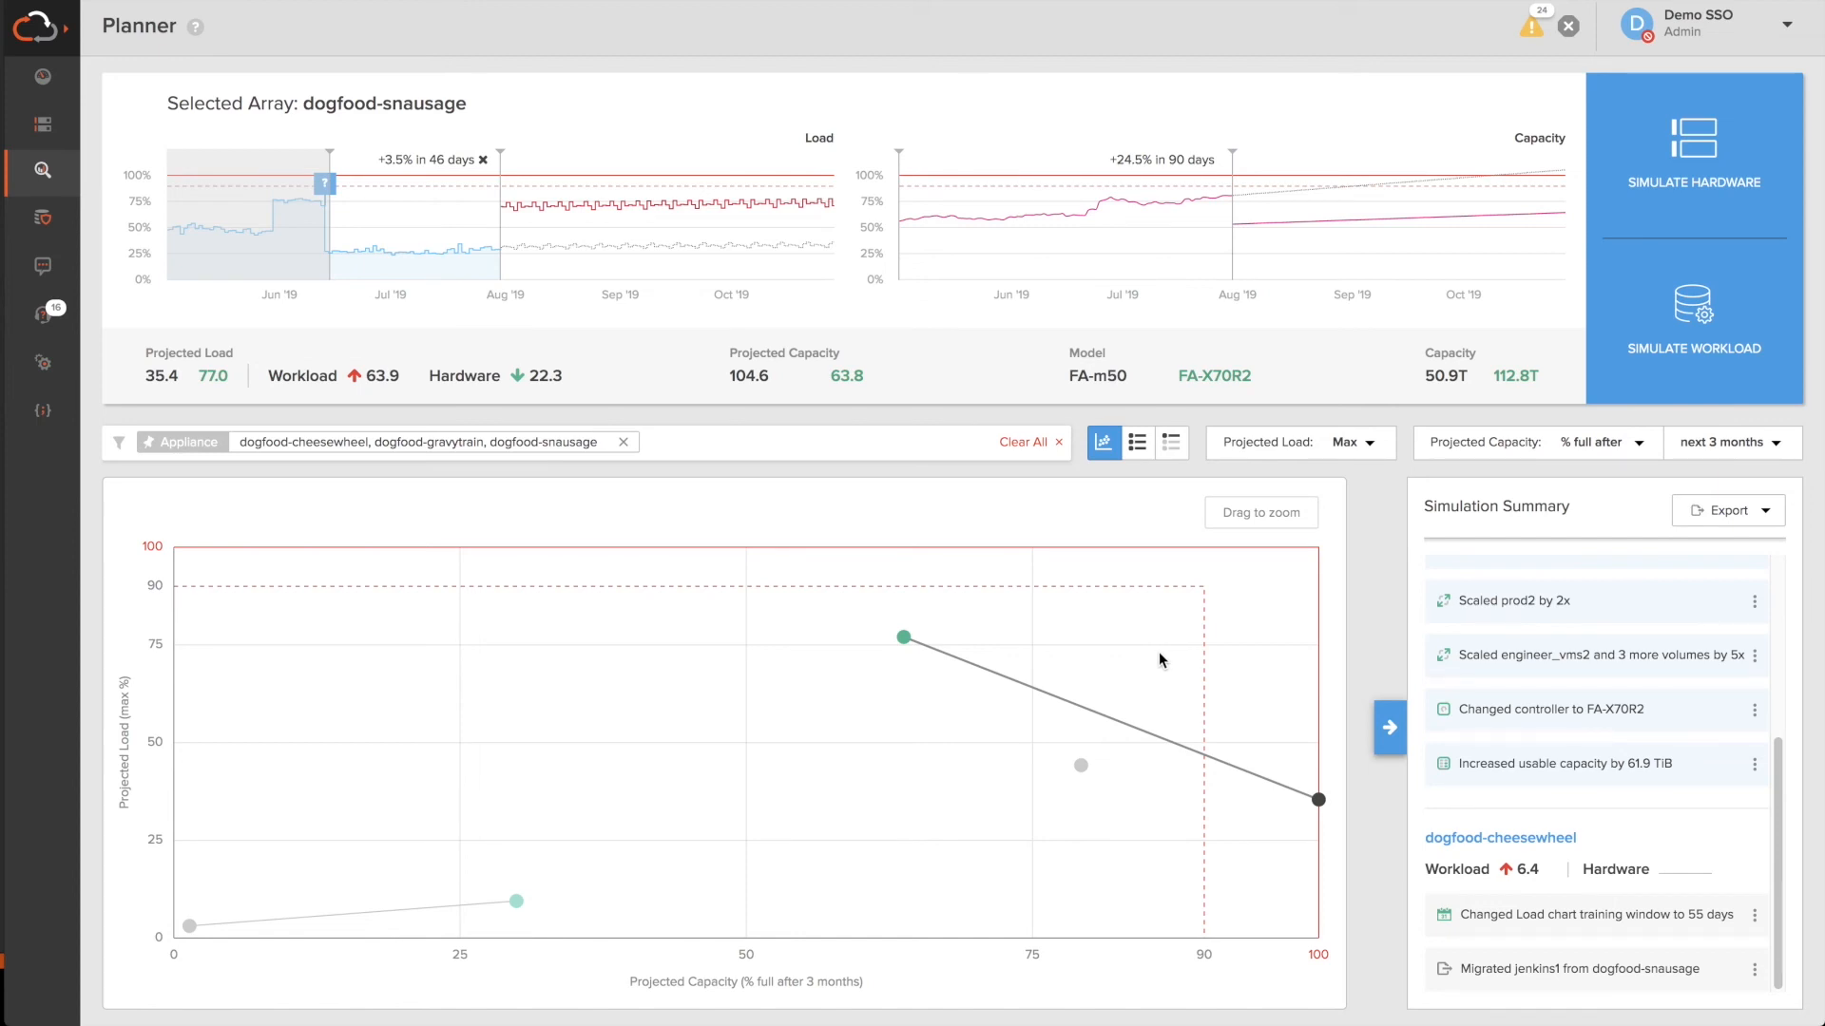
pyautogui.moveTo(637, 852)
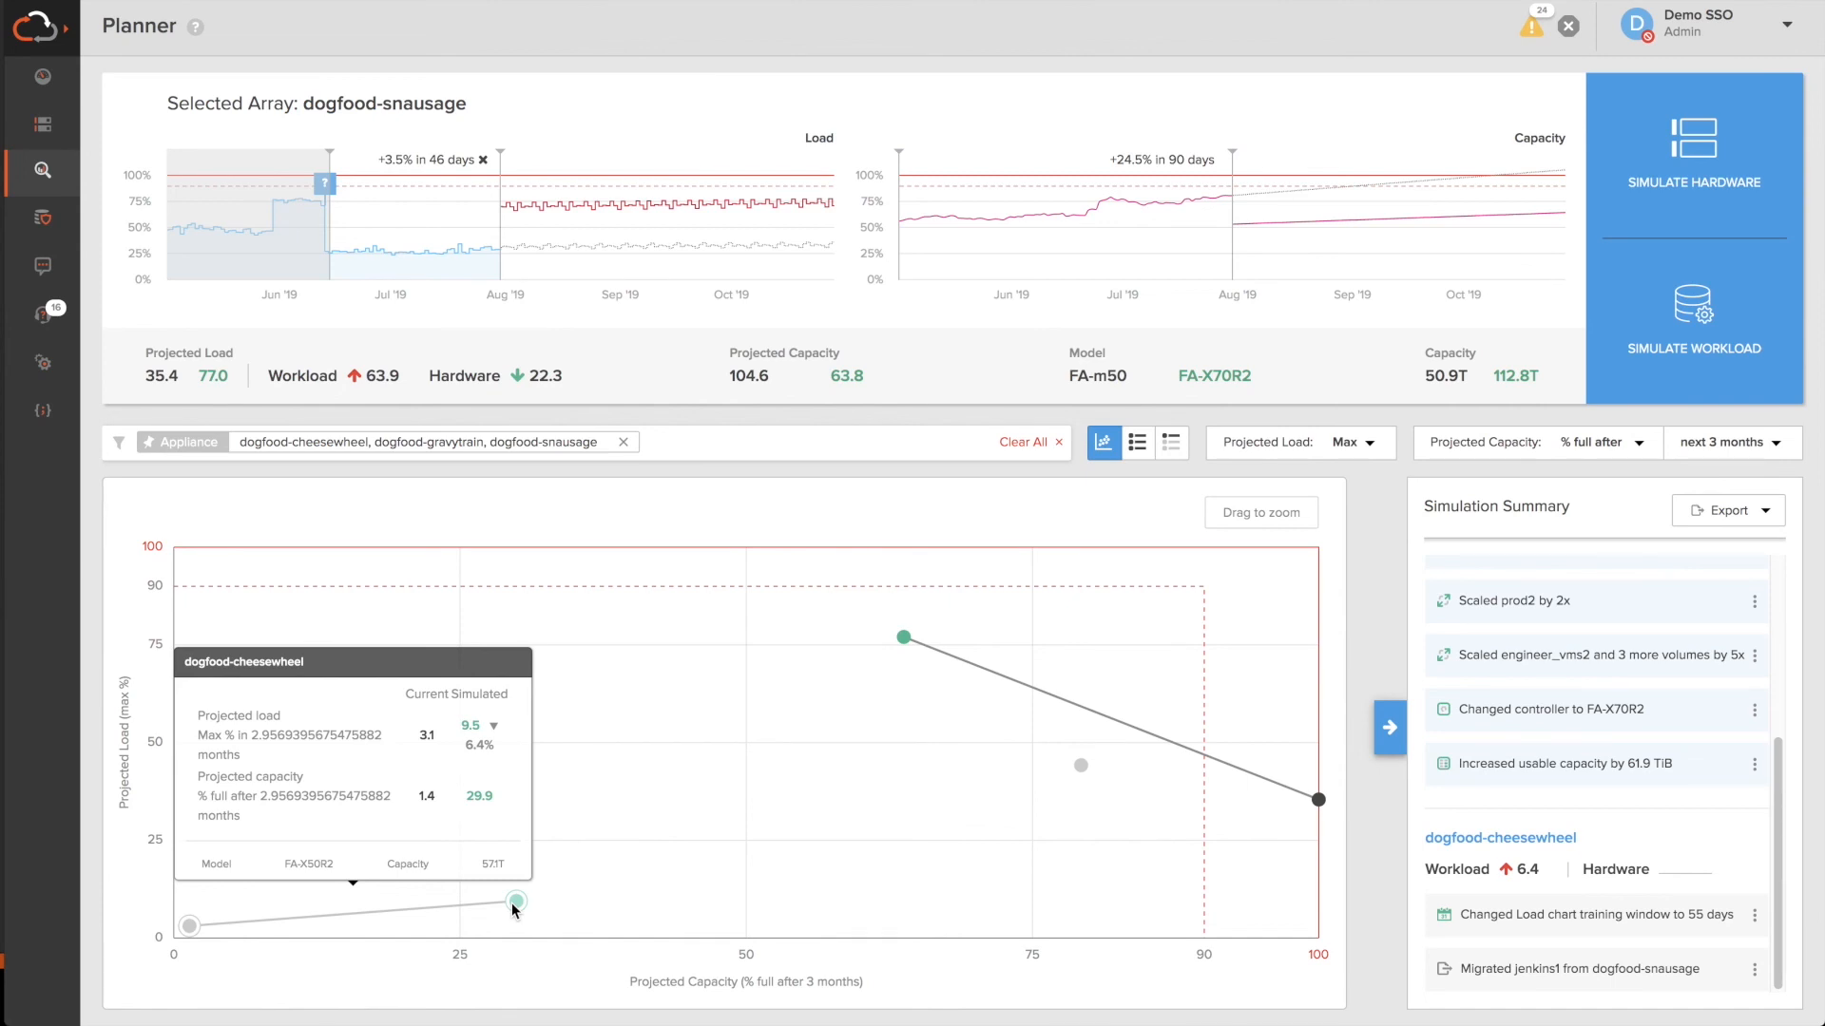
pyautogui.moveTo(904, 639)
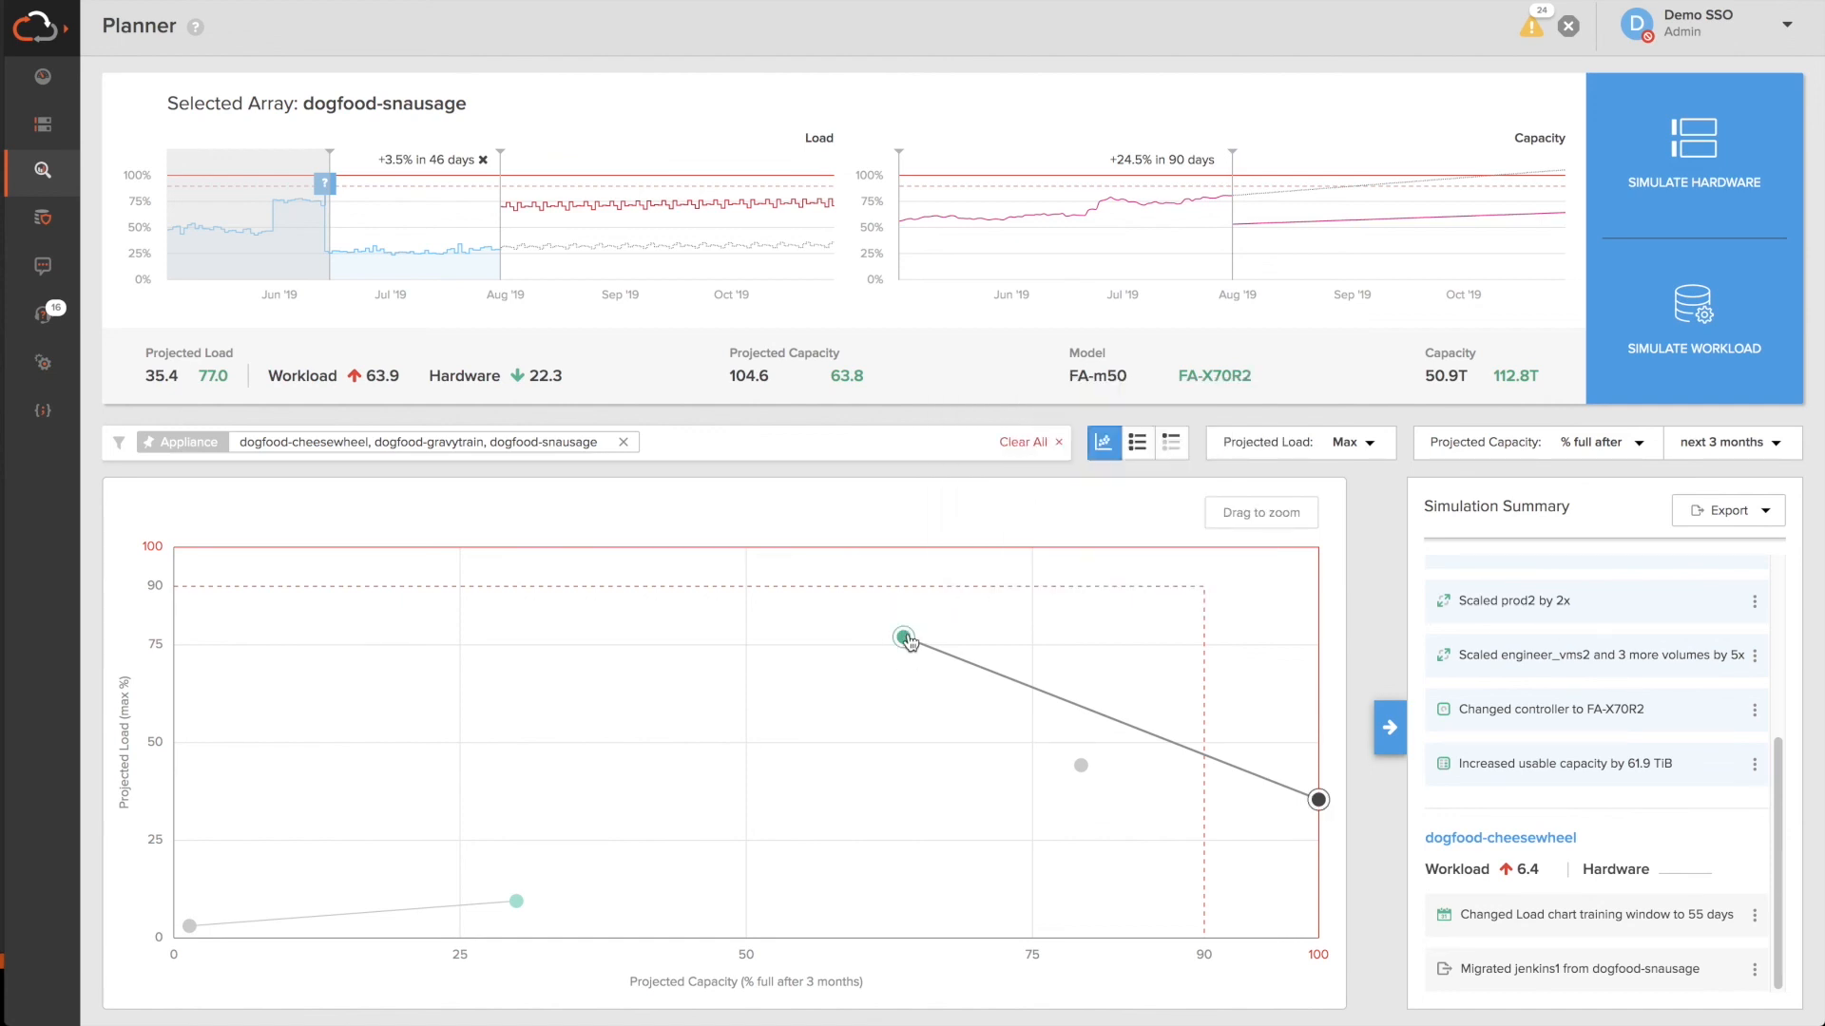
pyautogui.moveTo(1157, 703)
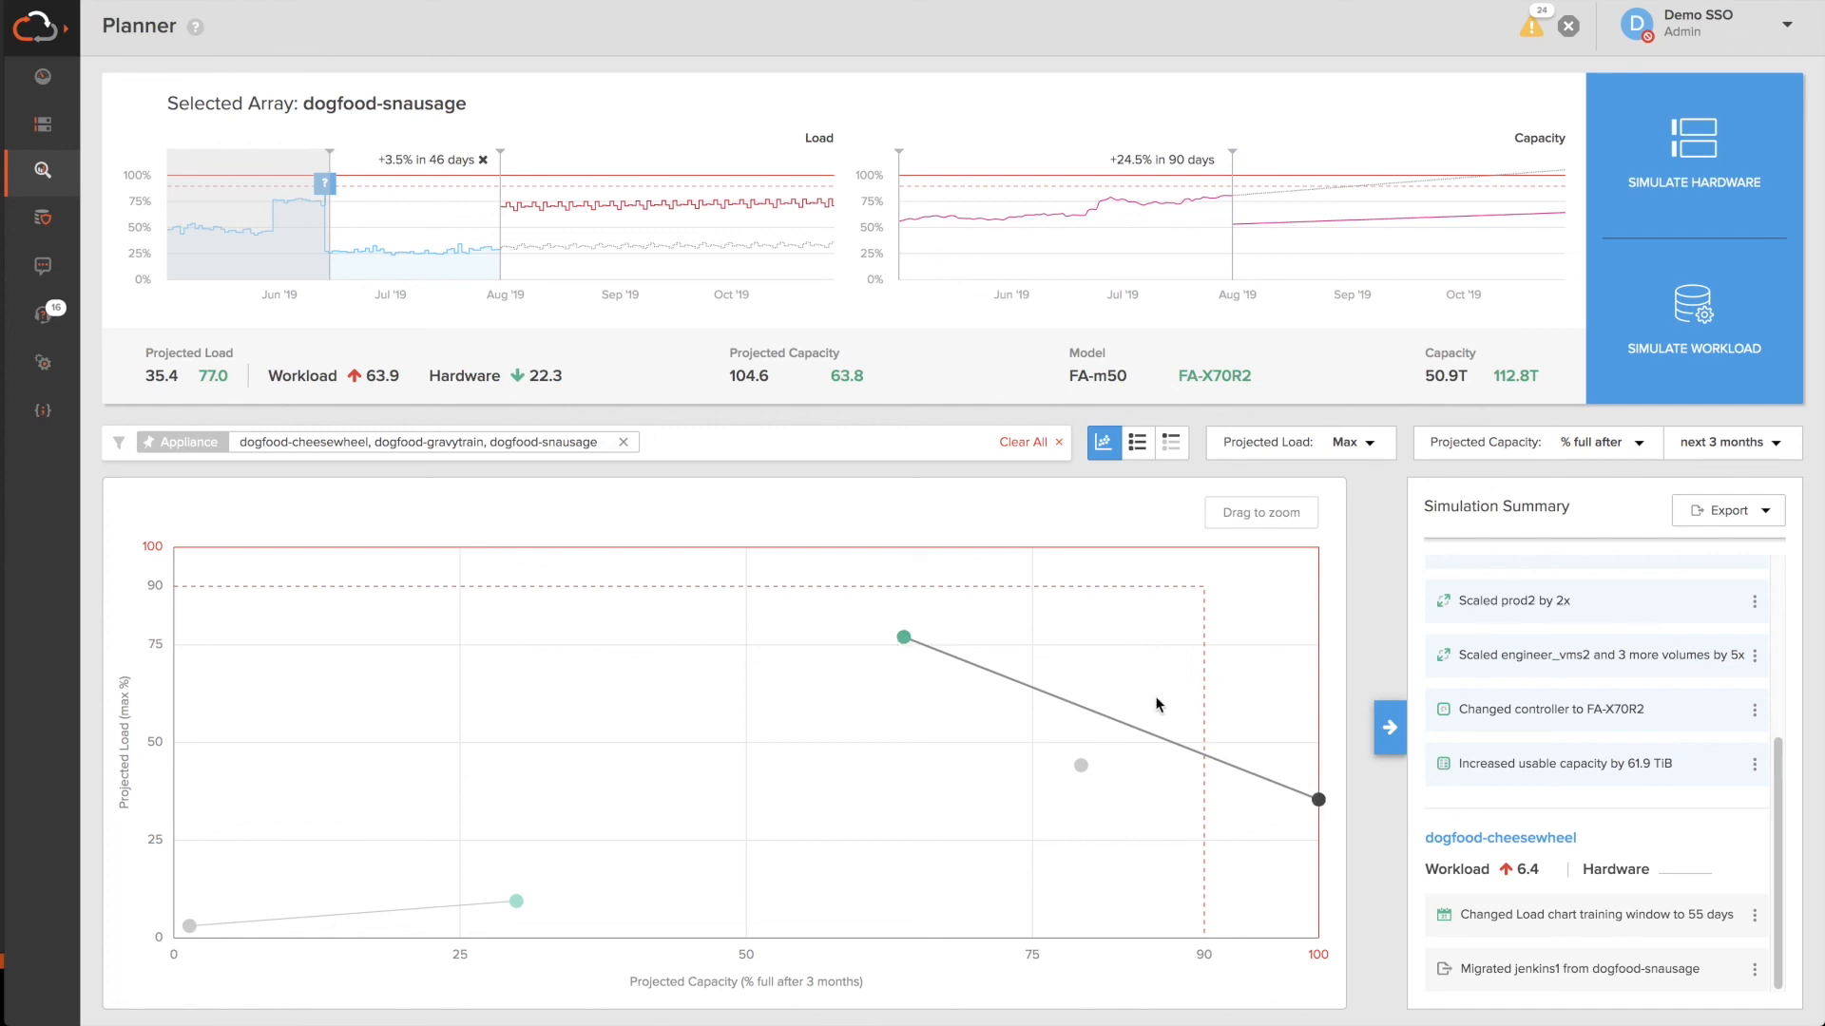